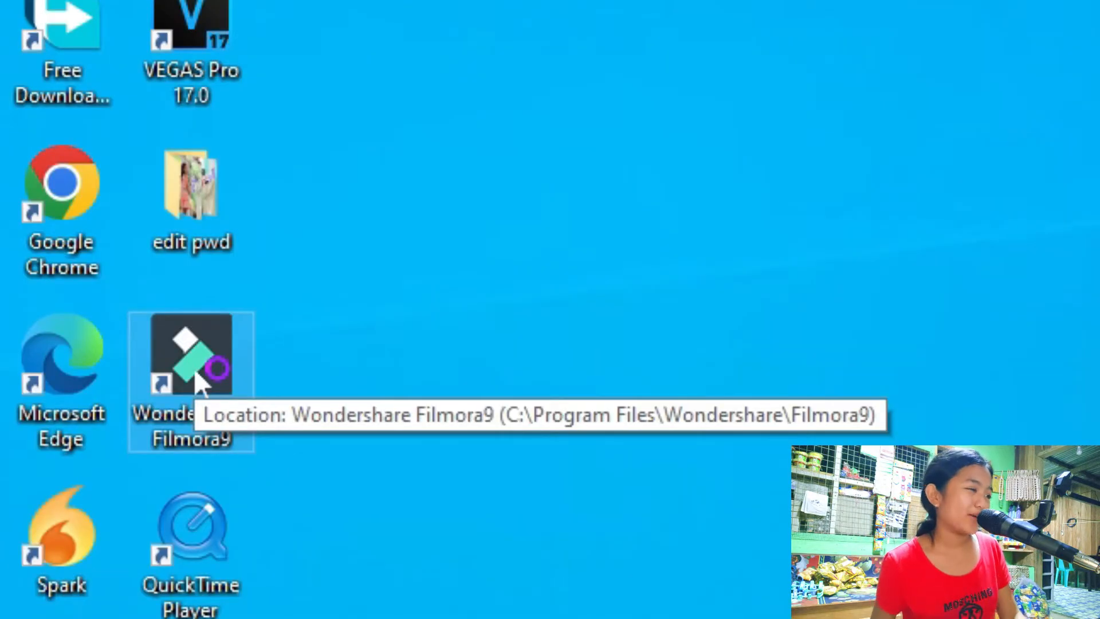
- Launch Wondershare Filmora9 from its desktop shortcut
double_click(192, 358)
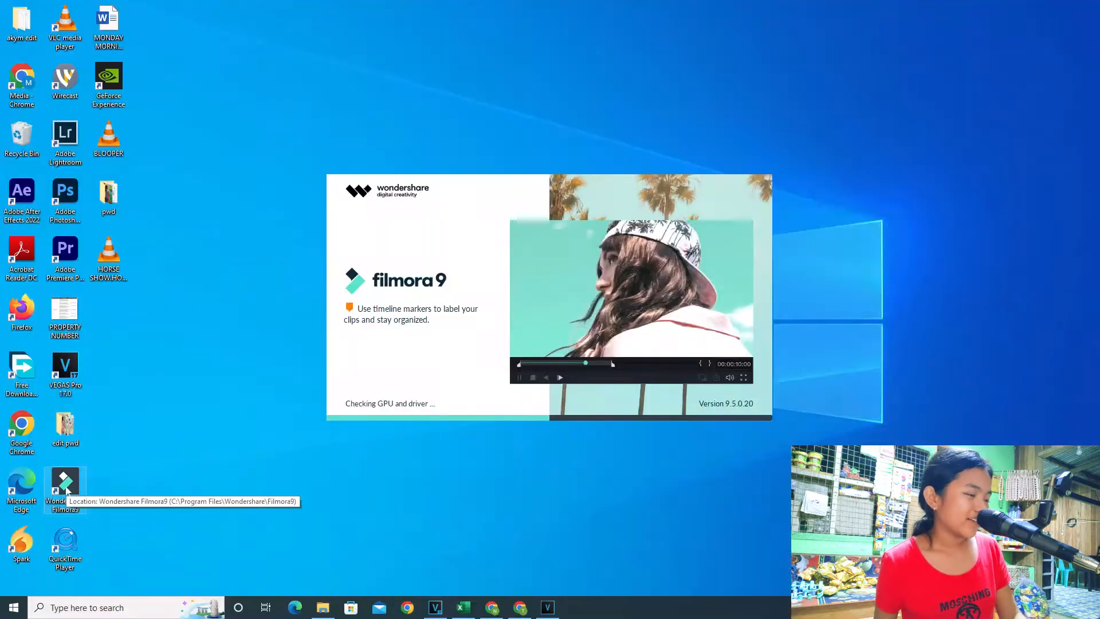
mouse_move(311, 217)
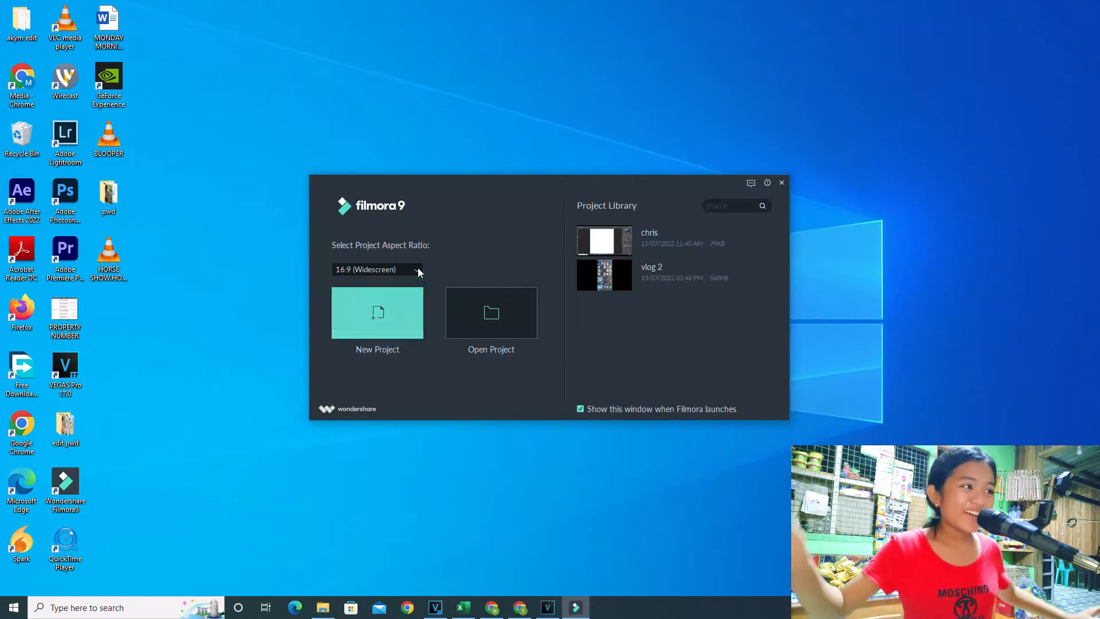
mouse_move(406, 316)
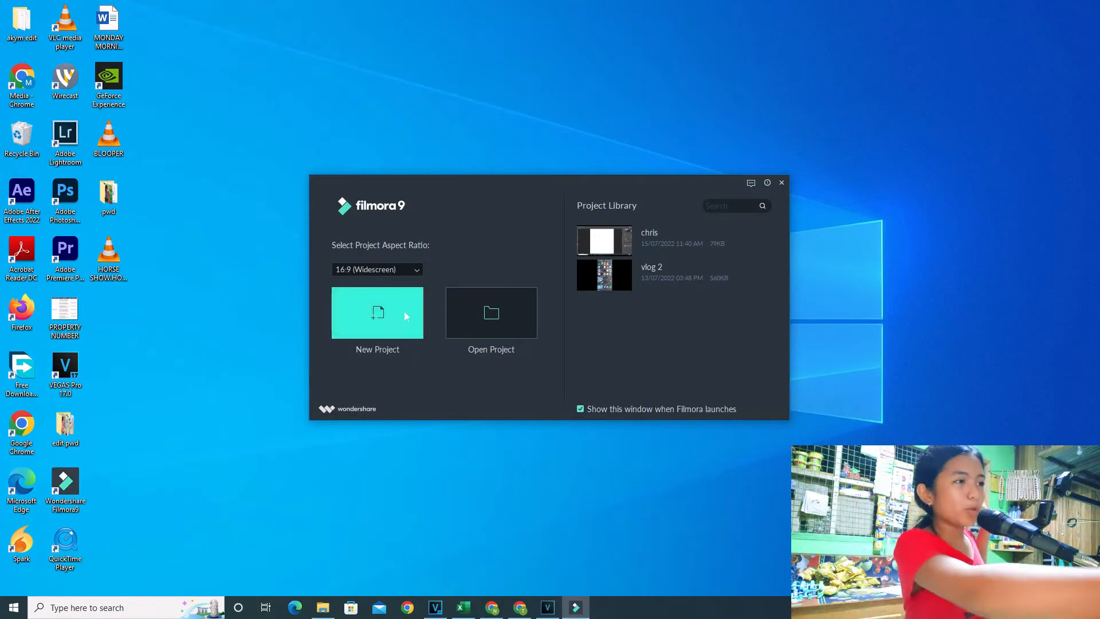
- Create a new 16:9 widescreen project and close the Message Center
click(780, 183)
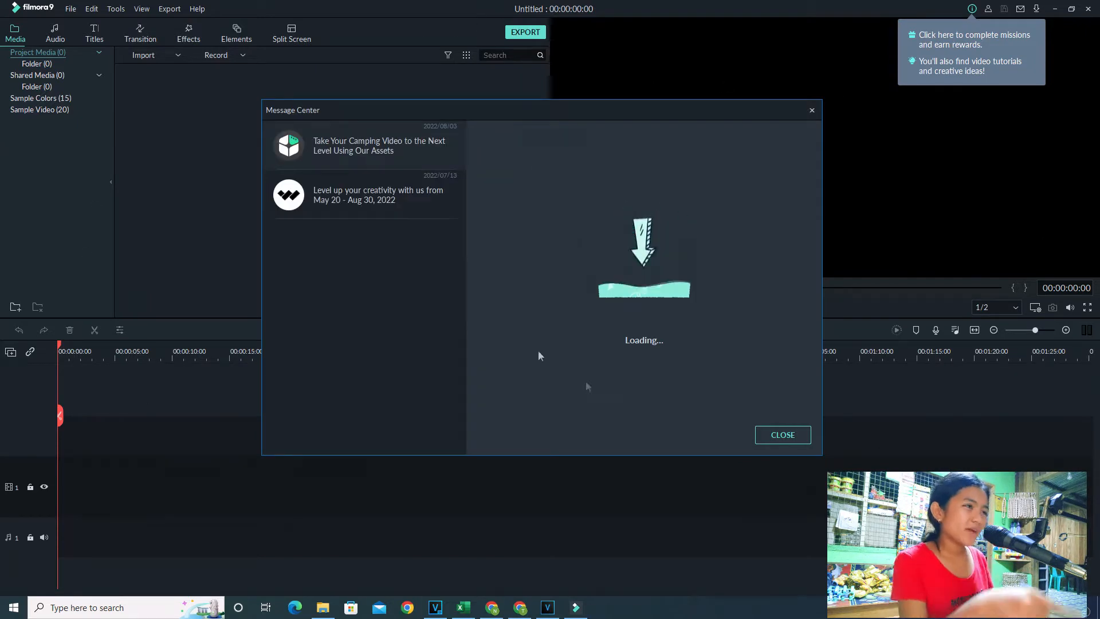
click(781, 435)
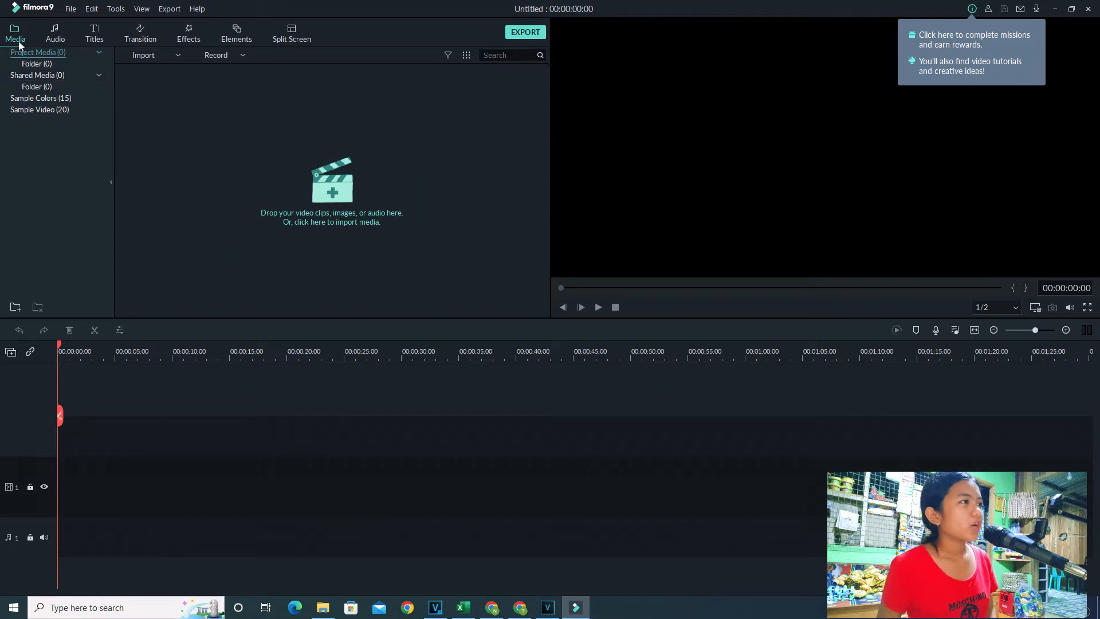
- Show the Record Media options (webcam, PC screen, voiceover) under the File menu
click(70, 8)
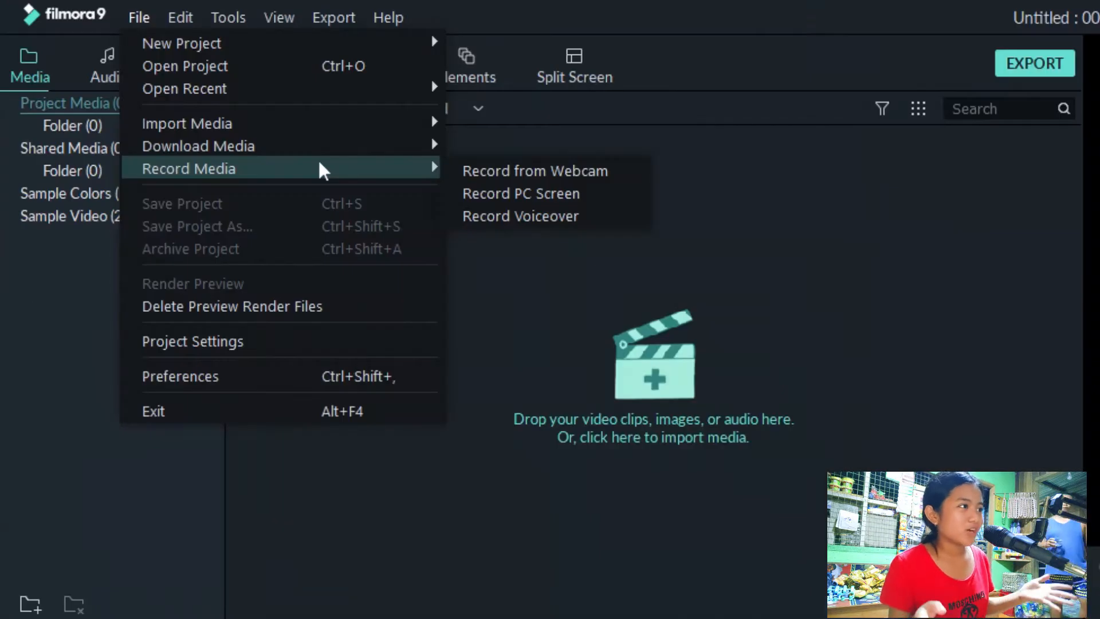
mouse_move(547, 178)
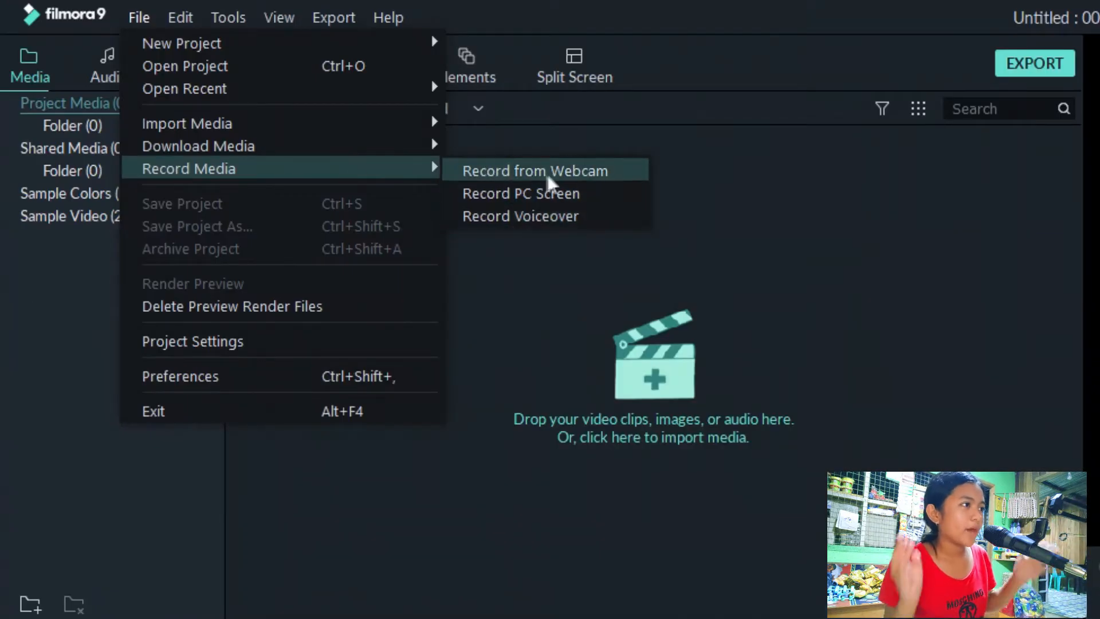
mouse_move(548, 192)
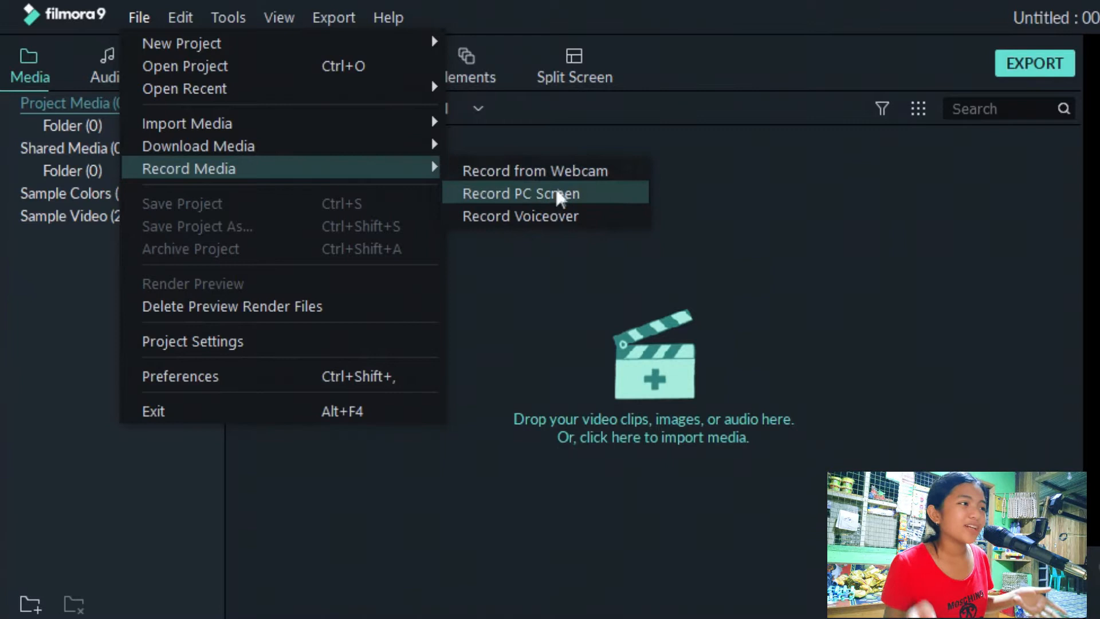
mouse_move(547, 217)
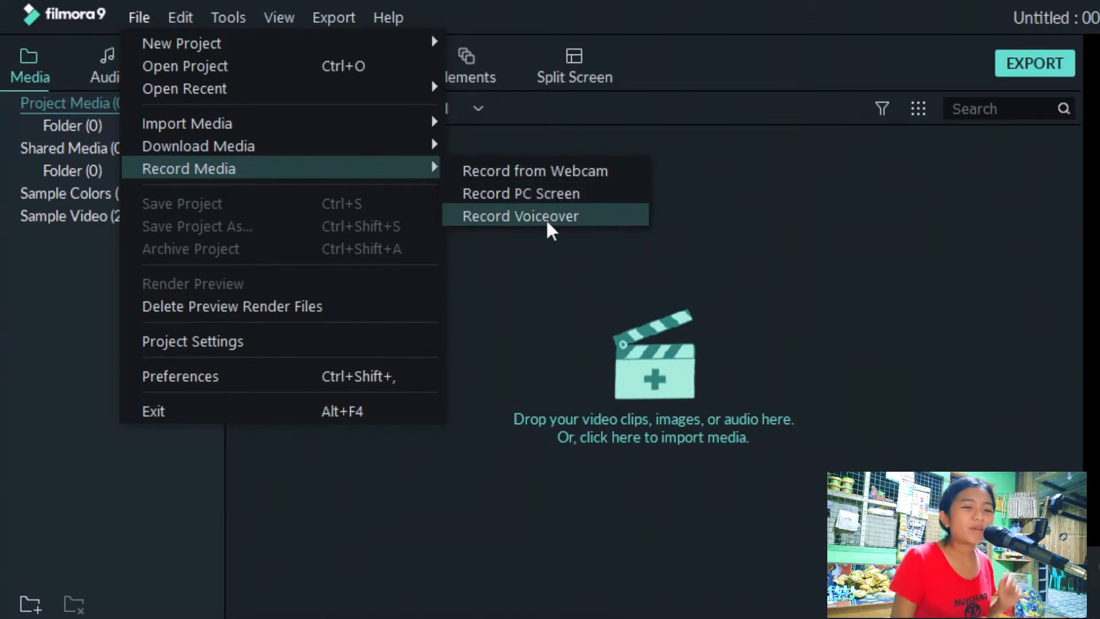
mouse_move(520, 192)
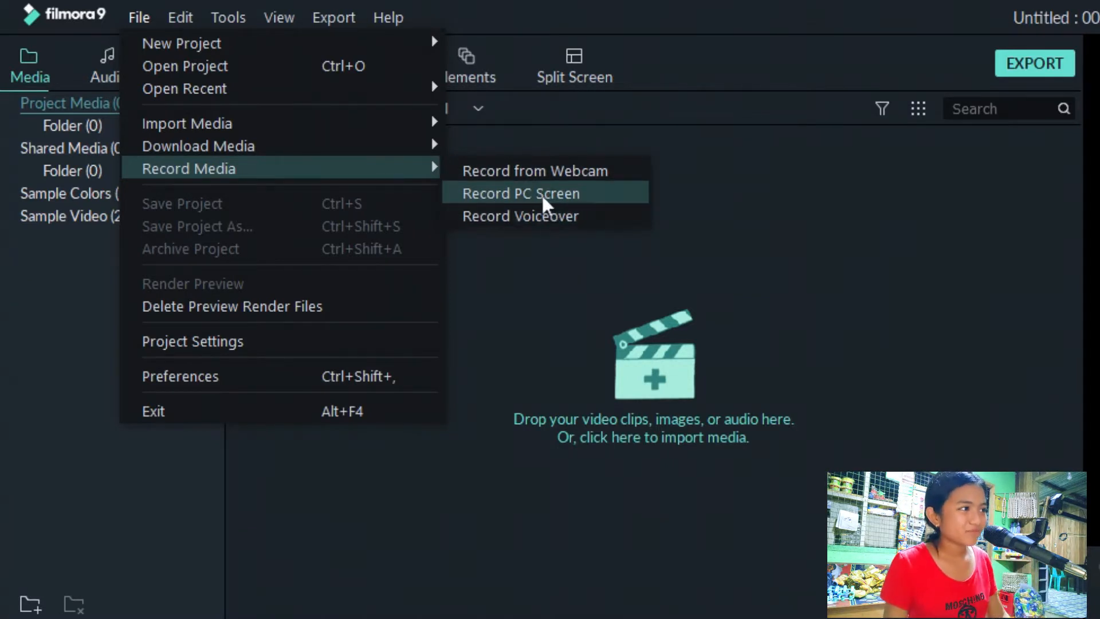
- Start Record PC Screen, set a Custom 1915×1035 capture area and list the audio devices
click(521, 193)
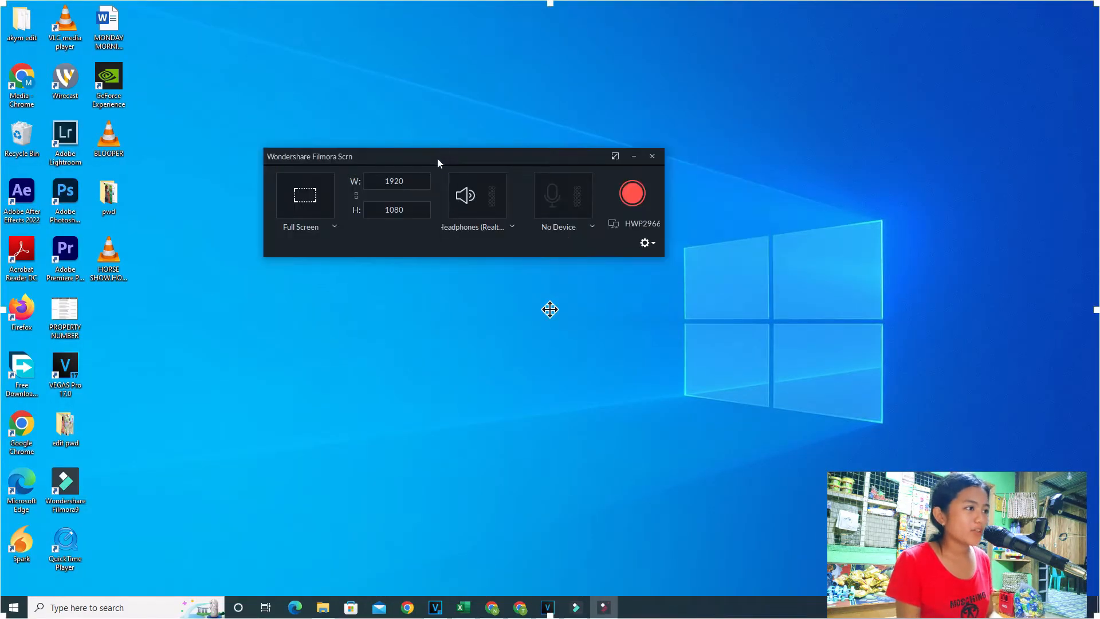
mouse_move(333, 229)
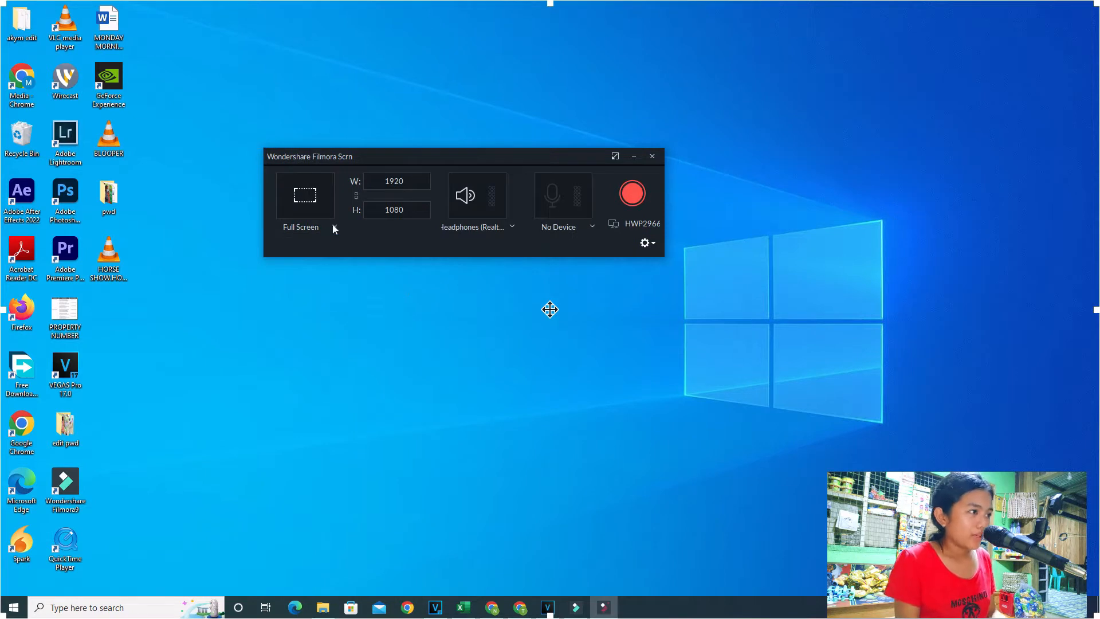
click(303, 225)
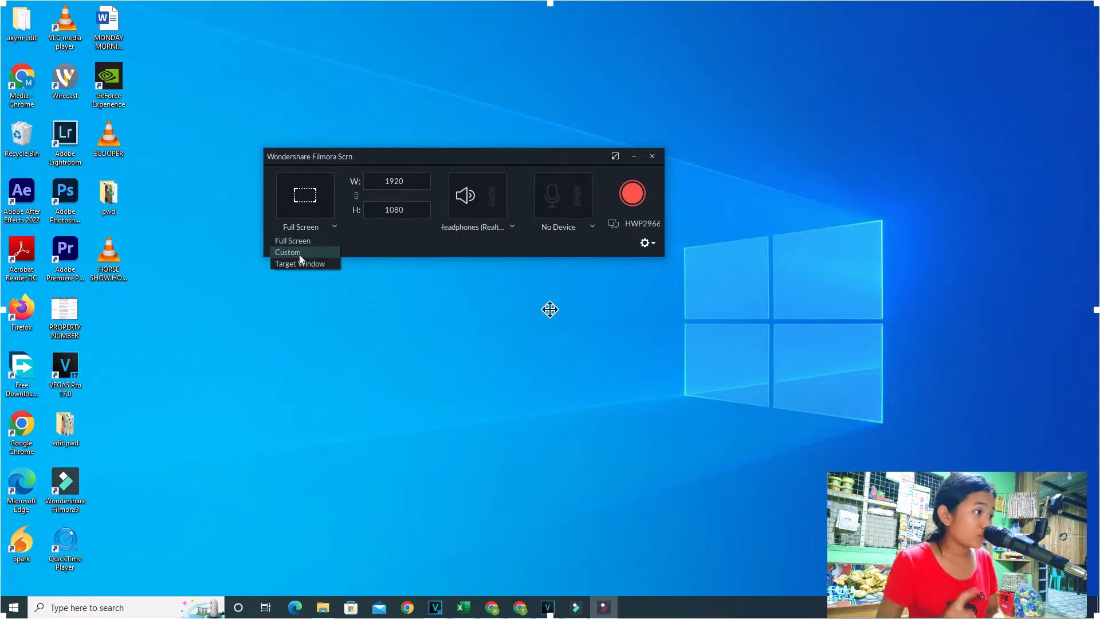
mouse_move(300, 264)
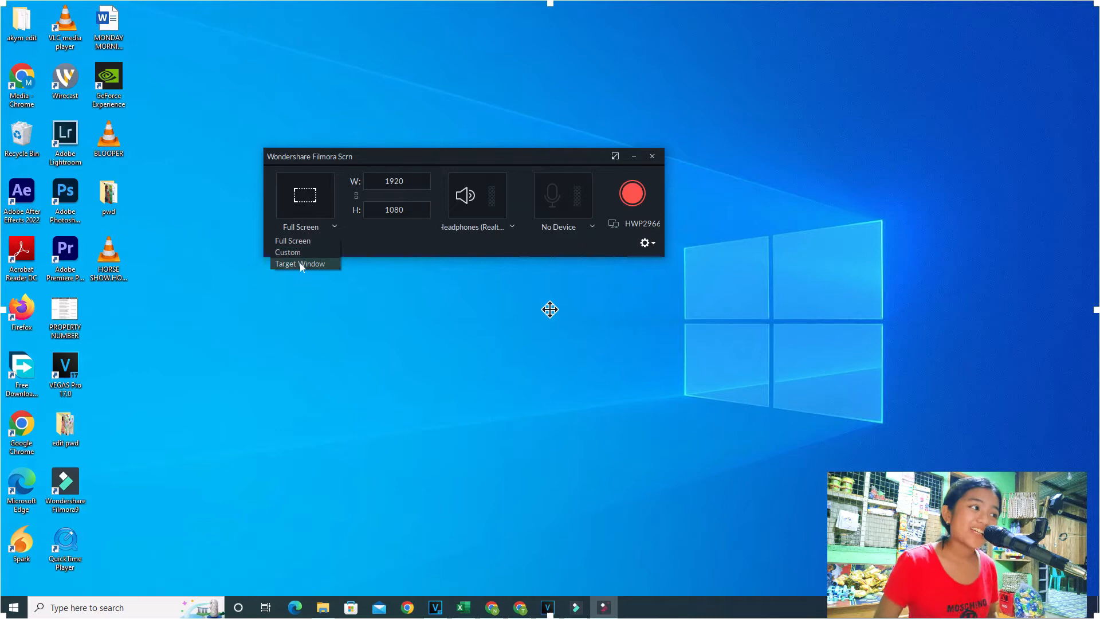
click(287, 252)
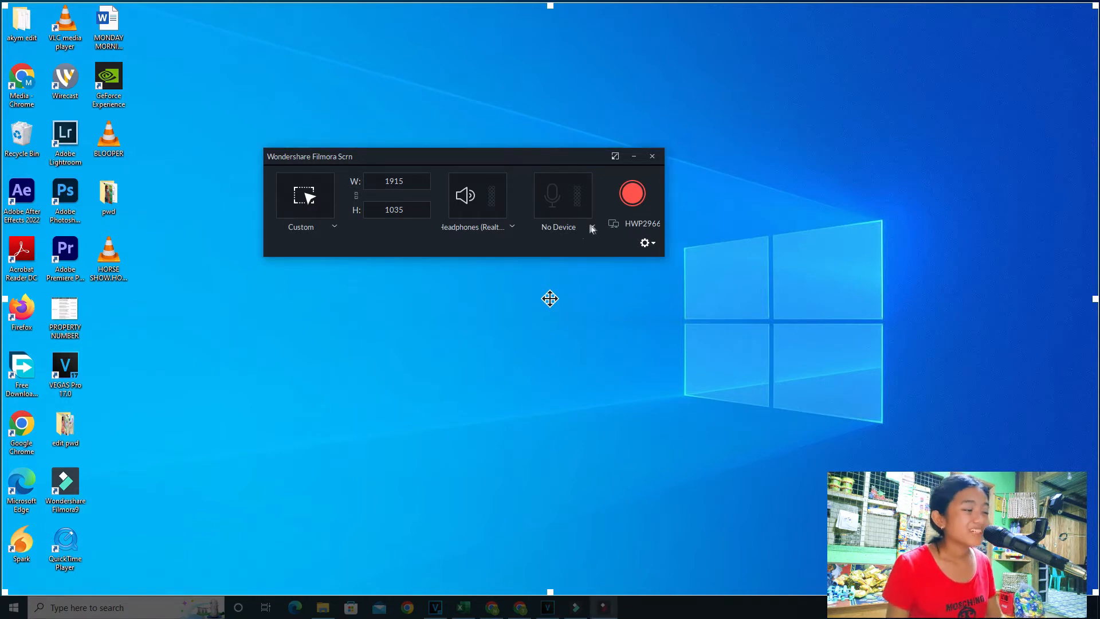
click(512, 227)
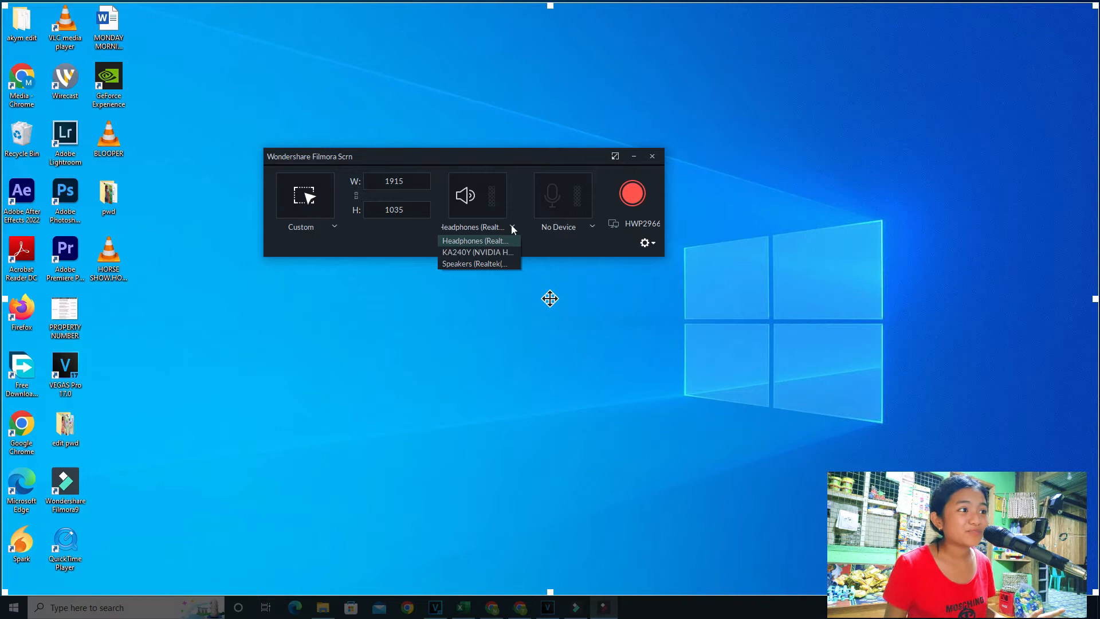
mouse_move(475, 252)
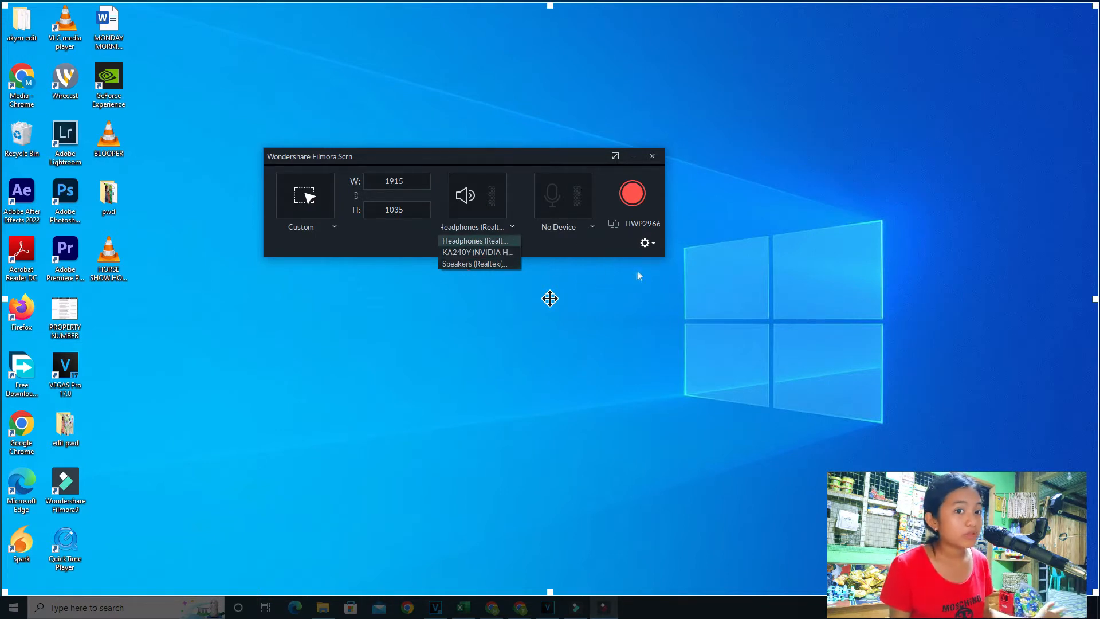
click(645, 243)
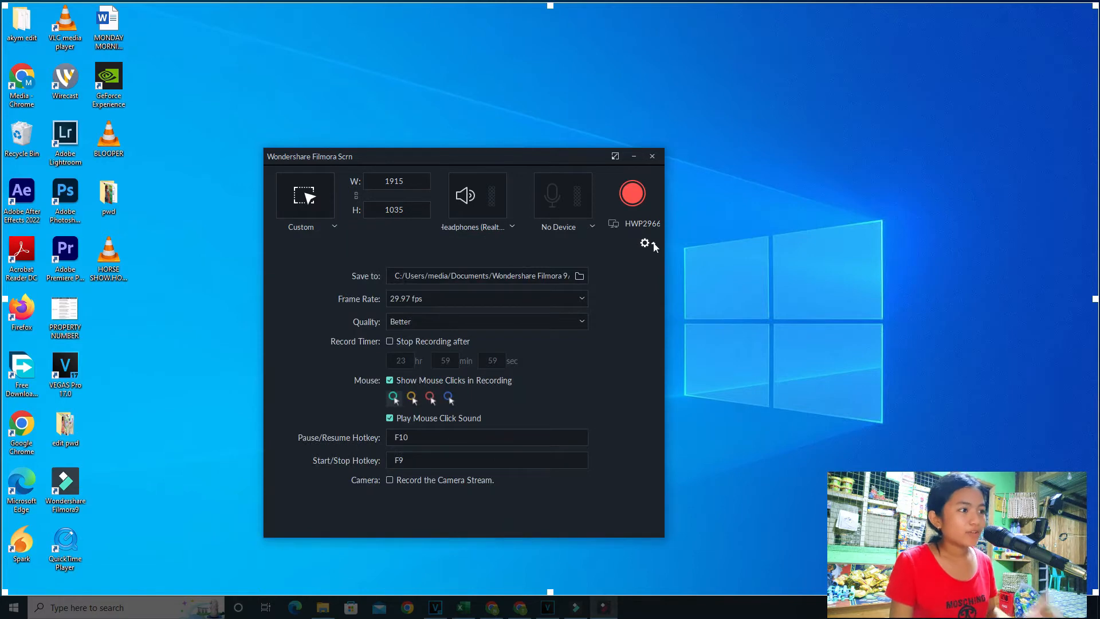
click(390, 380)
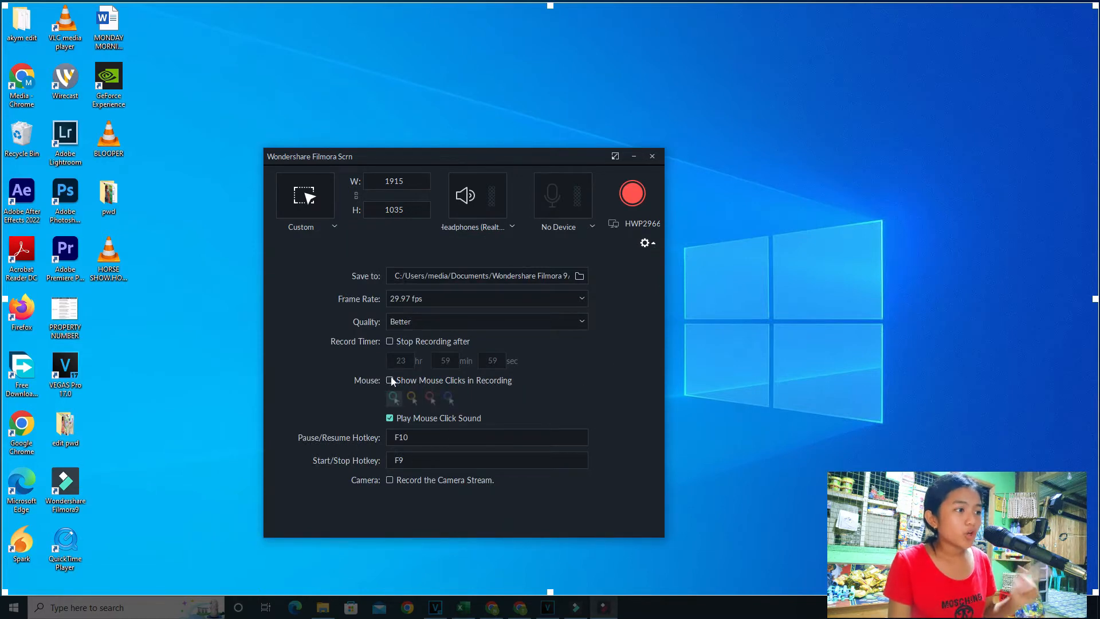
click(389, 380)
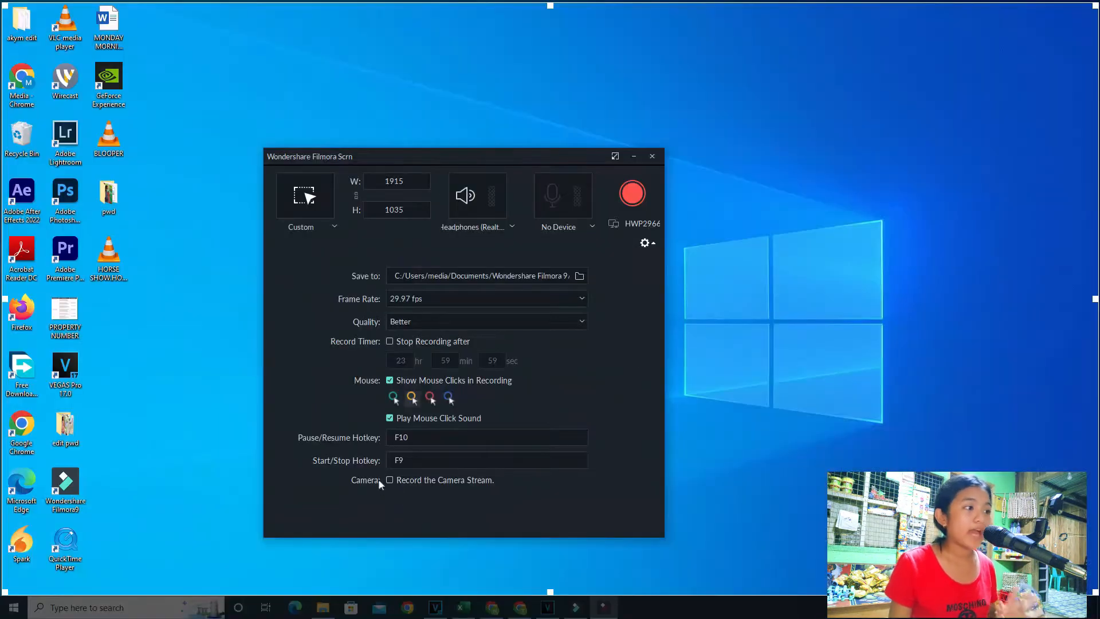
mouse_move(404, 489)
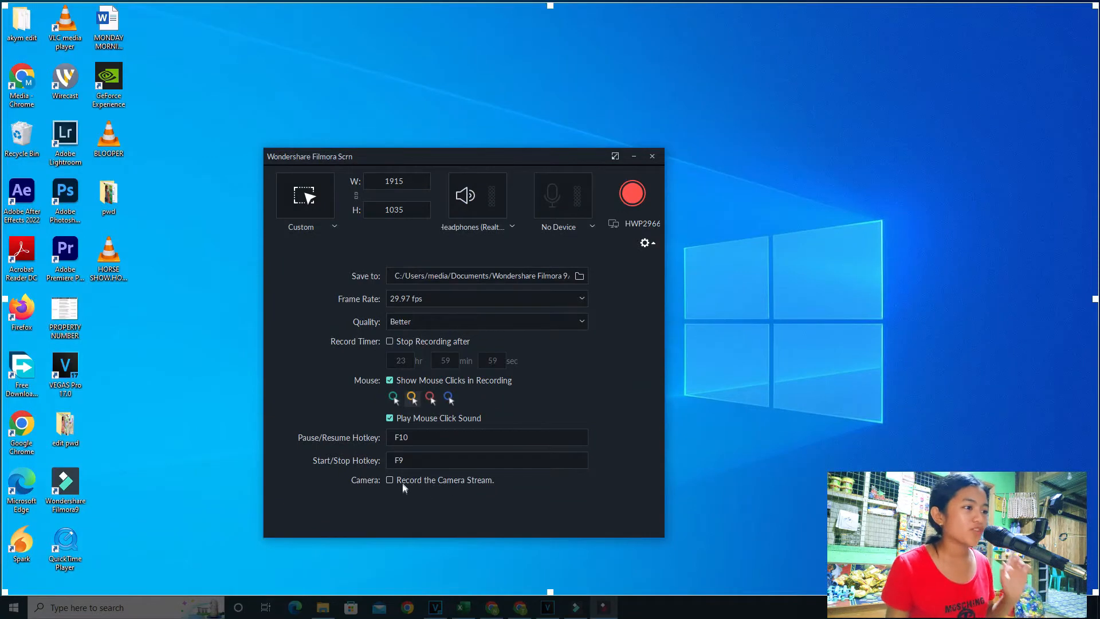
mouse_move(515, 252)
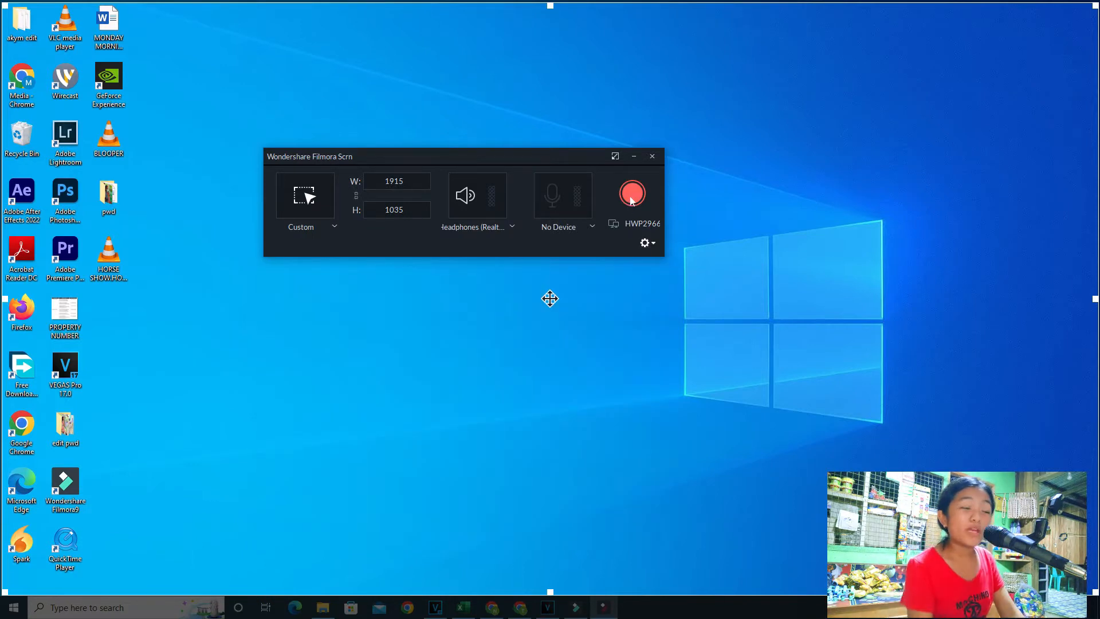
- Start recording, go to the uploader's channel and play the phone-to-computer file transfer video
click(632, 193)
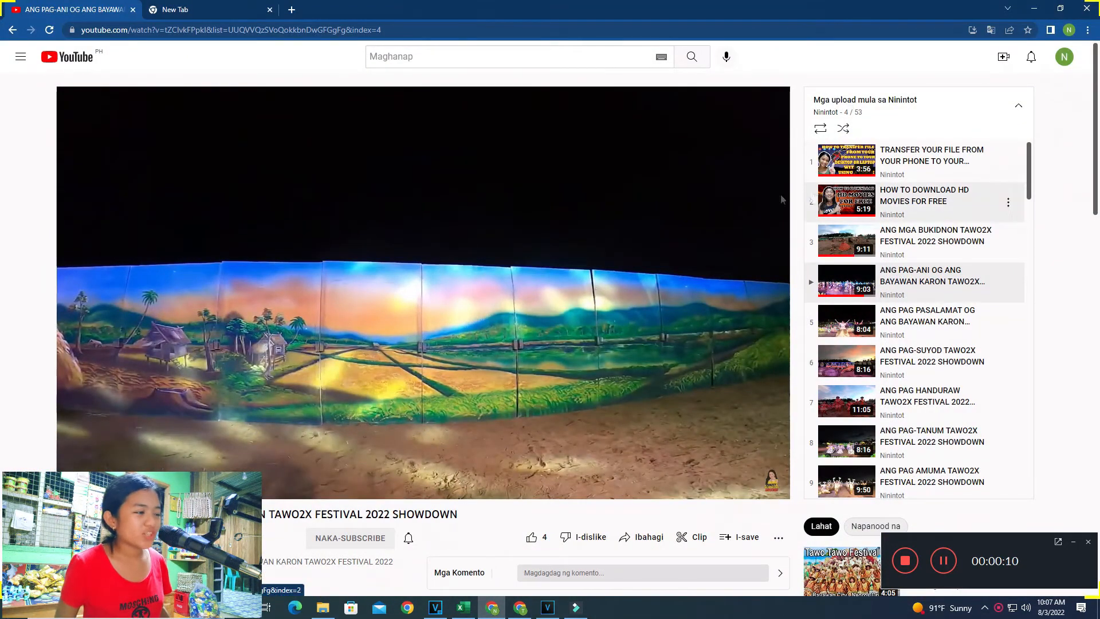
scroll(down, 3)
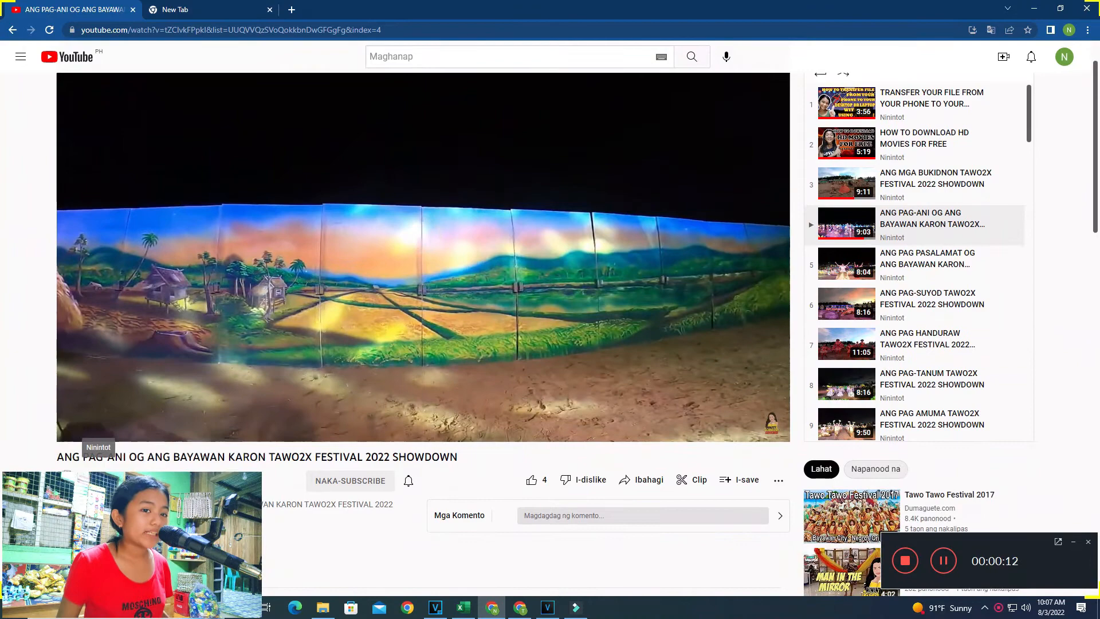
click(99, 447)
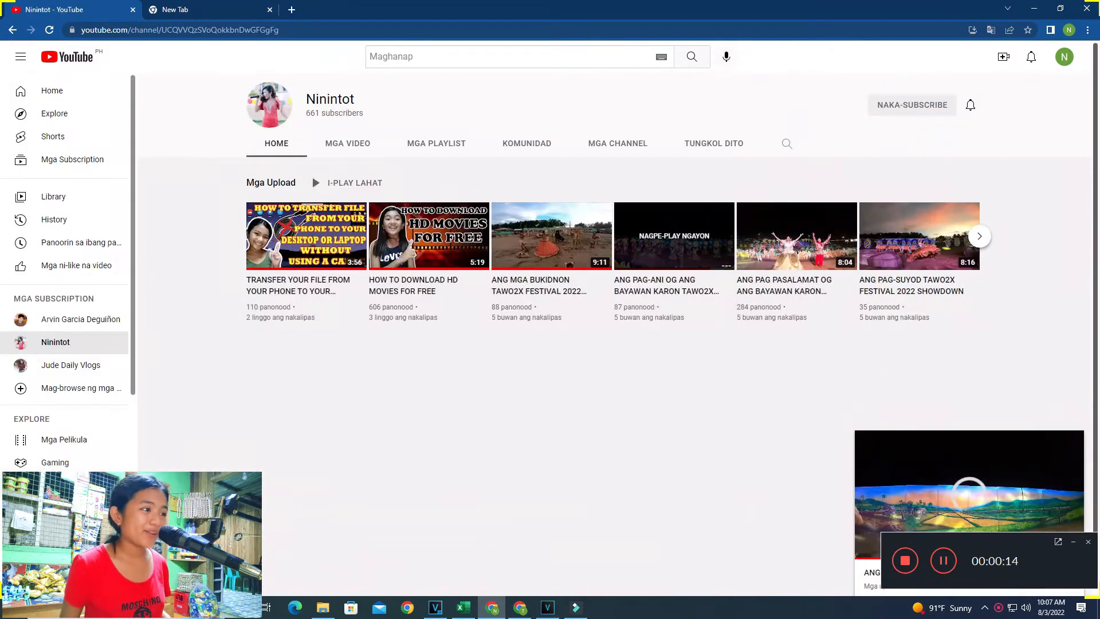
click(307, 235)
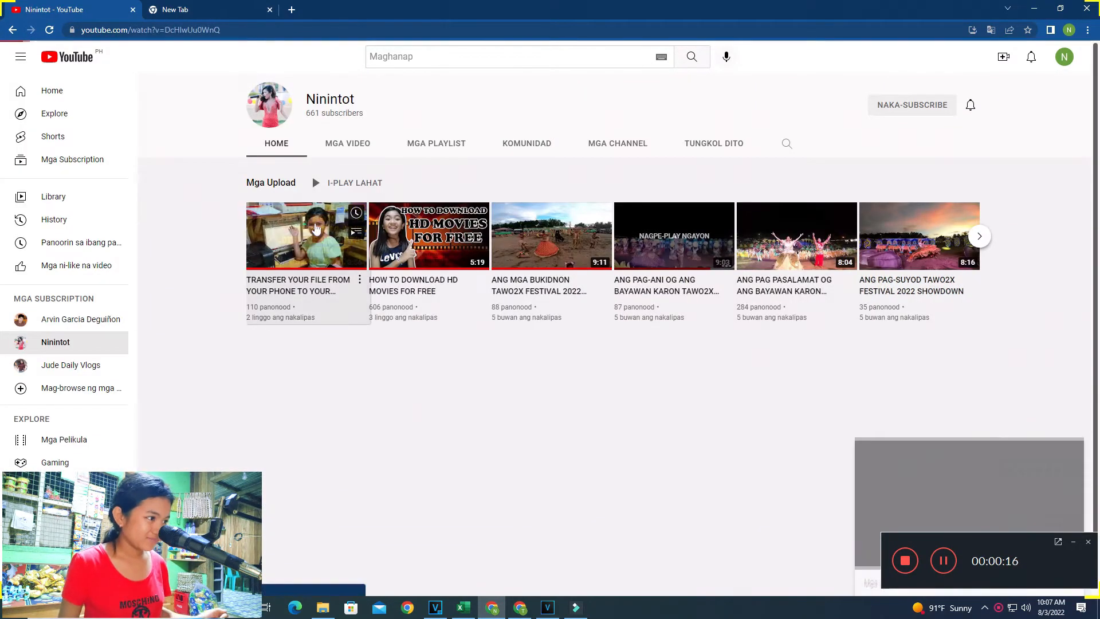
click(306, 235)
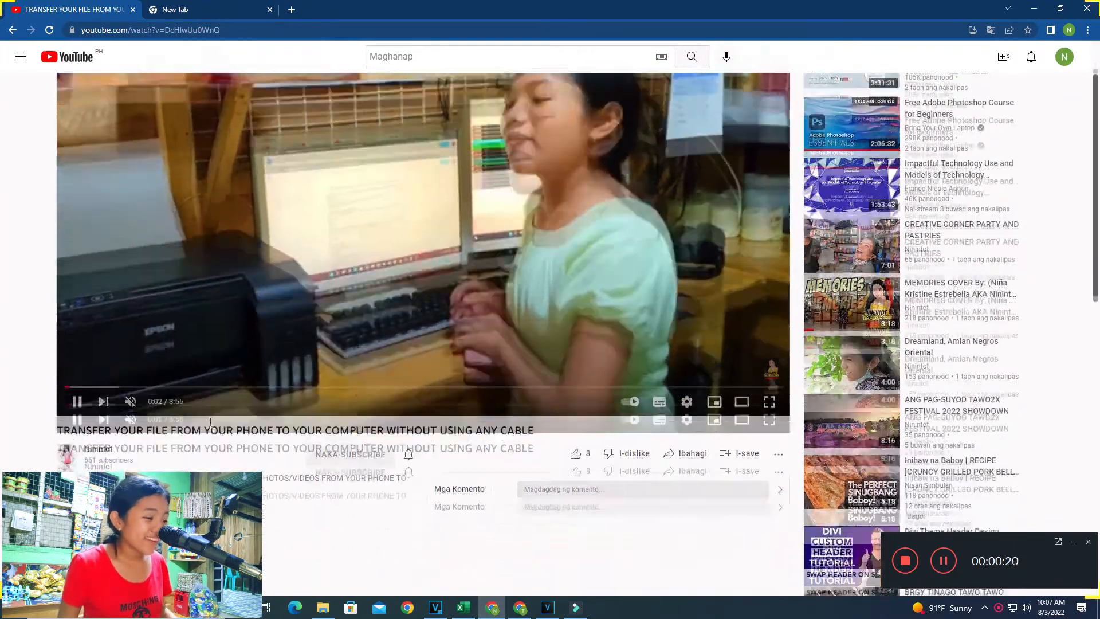
scroll(down, 3)
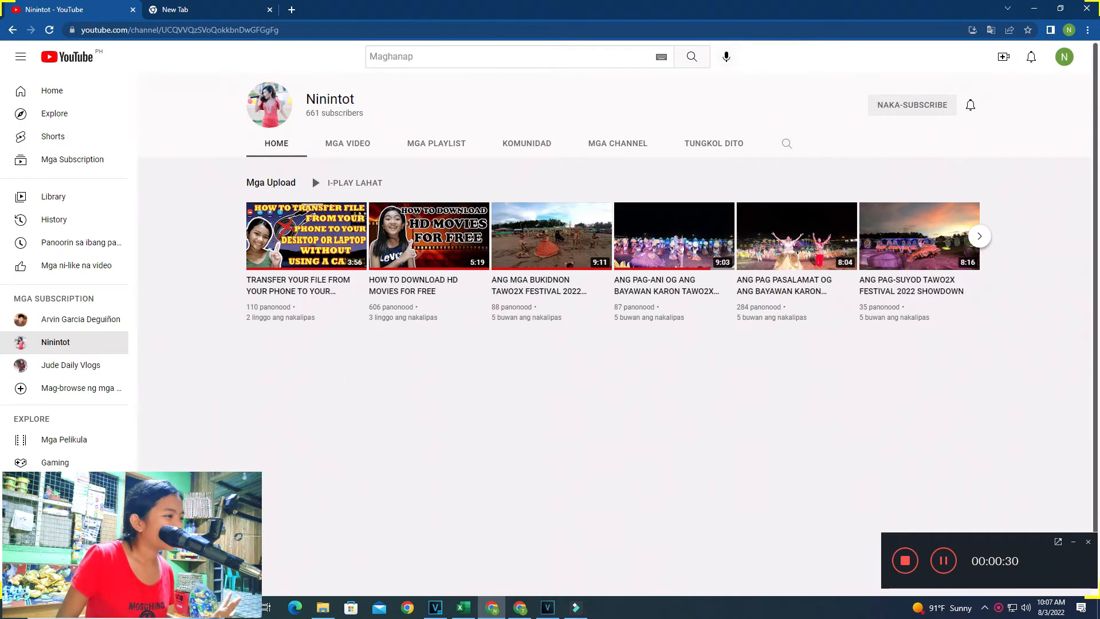
mouse_move(428, 235)
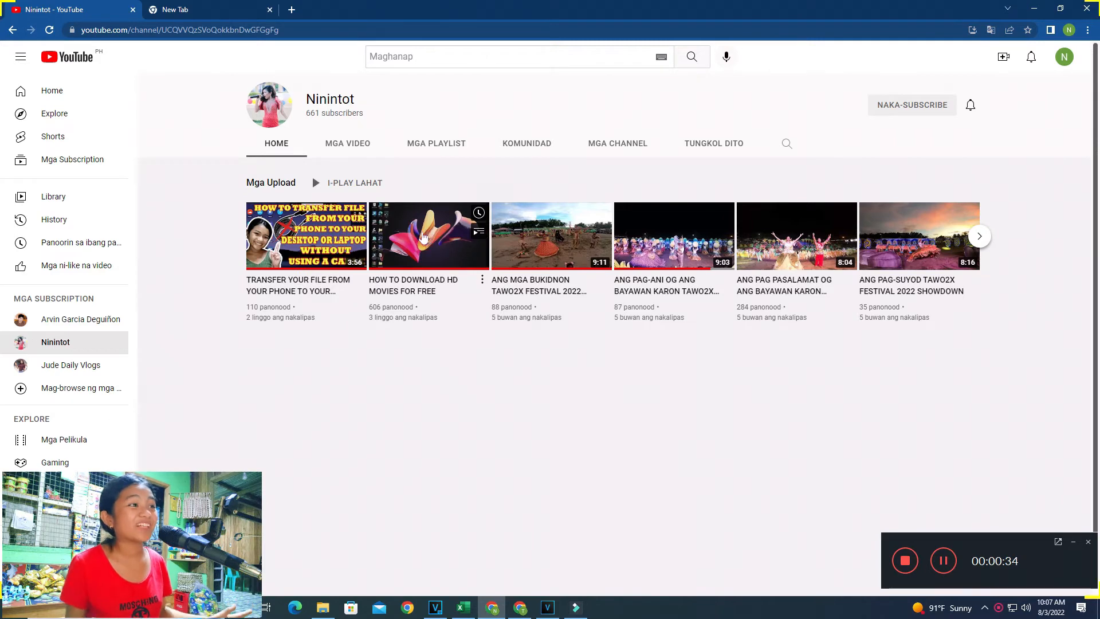
- Play the HD movies download video and the MEMORIES COVER video, then close the browser
click(427, 235)
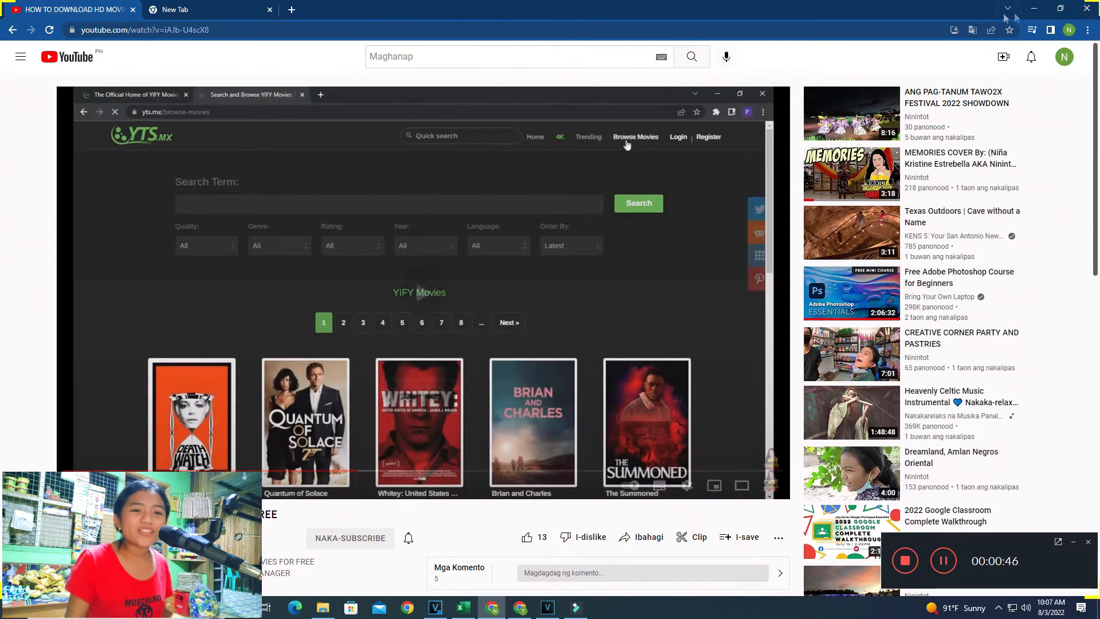
click(135, 211)
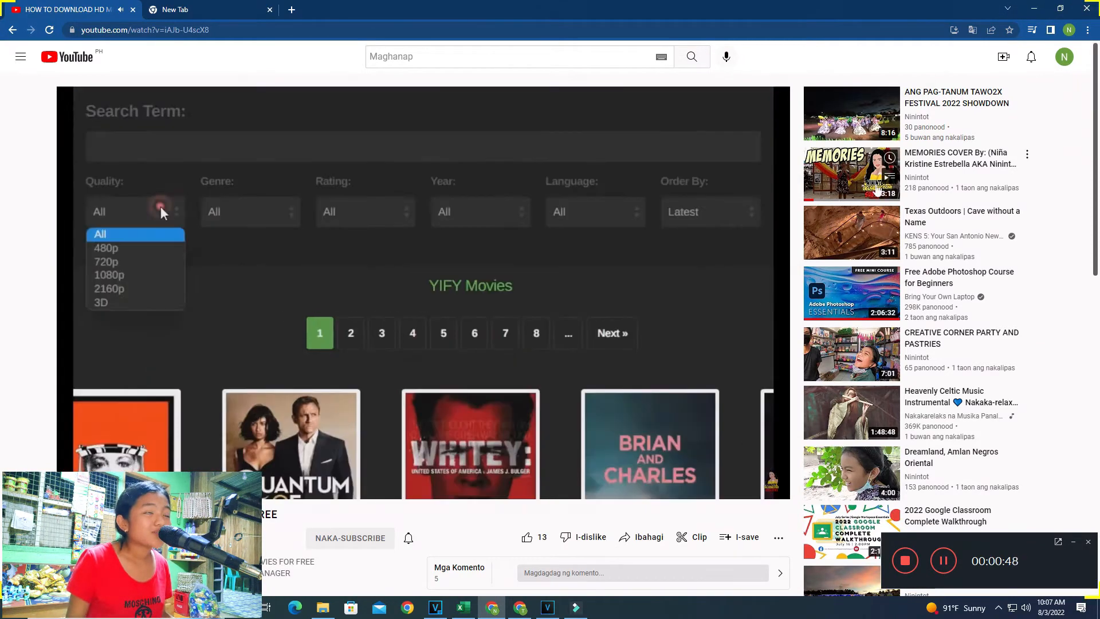
click(851, 173)
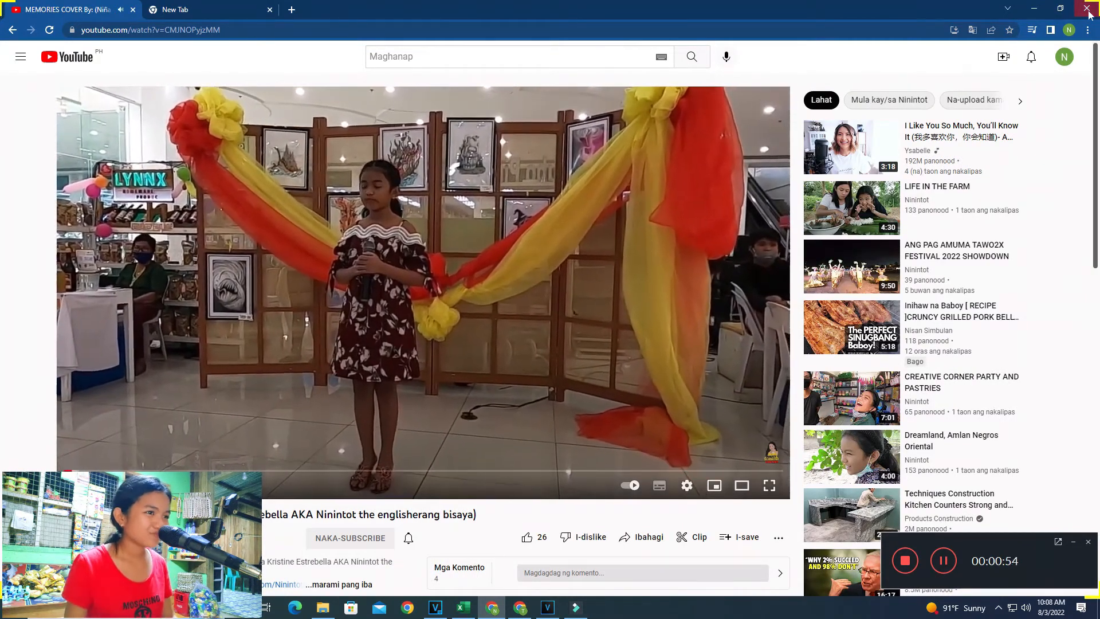
click(1087, 12)
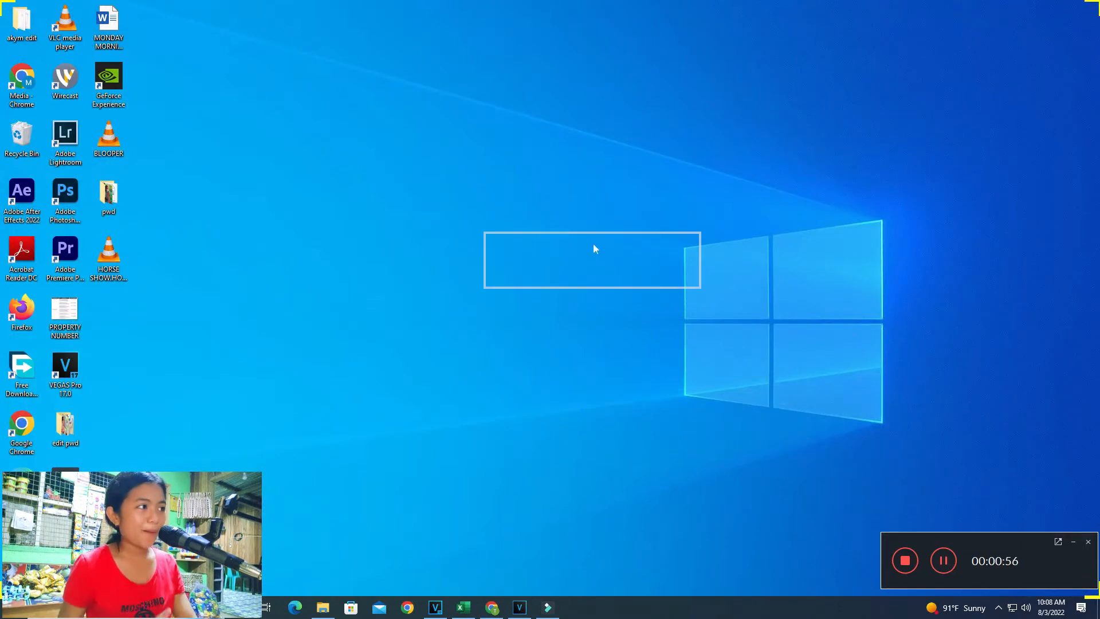
- Stop the Filmora Scrn recording so the clip imports into Filmora9's media library
click(508, 260)
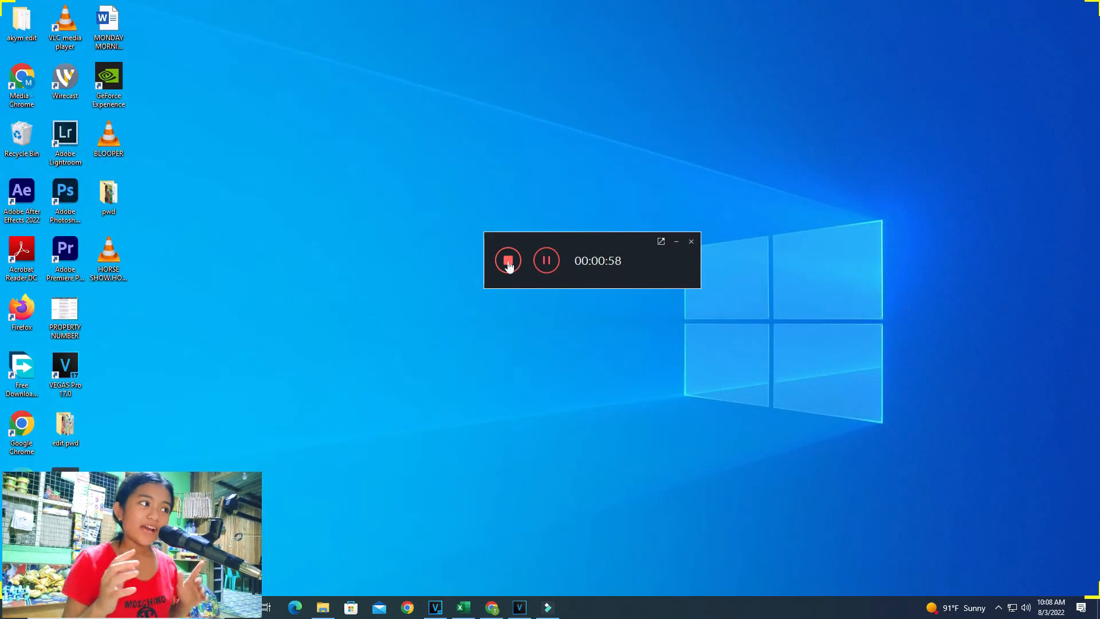
click(508, 260)
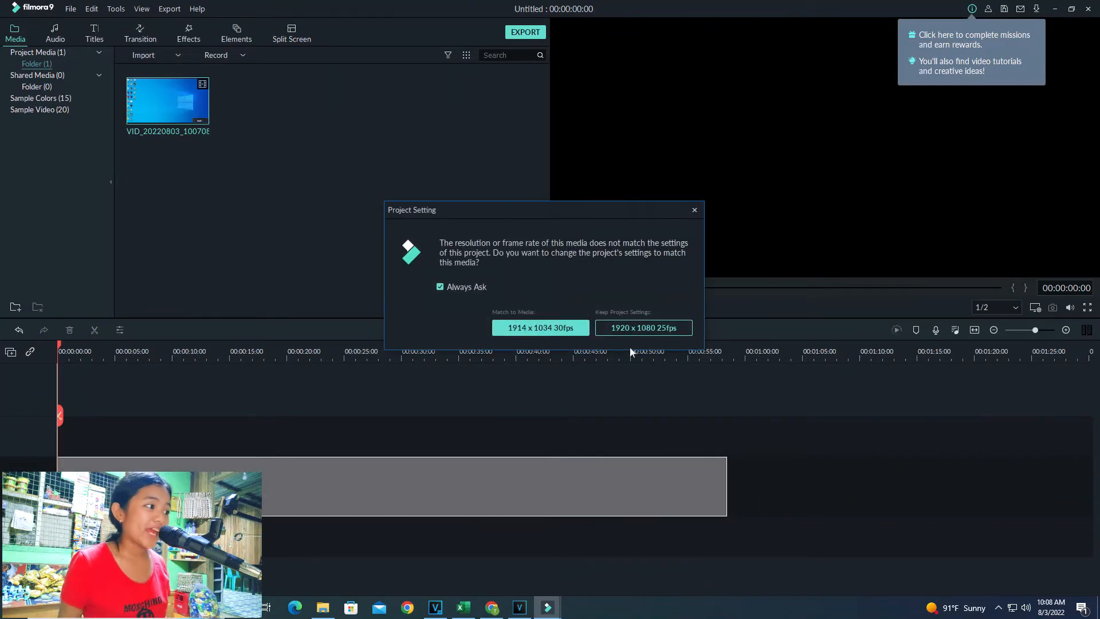
- Keep the 1920x1080 25fps project settings and bring up the export window for the recorded clip
click(641, 328)
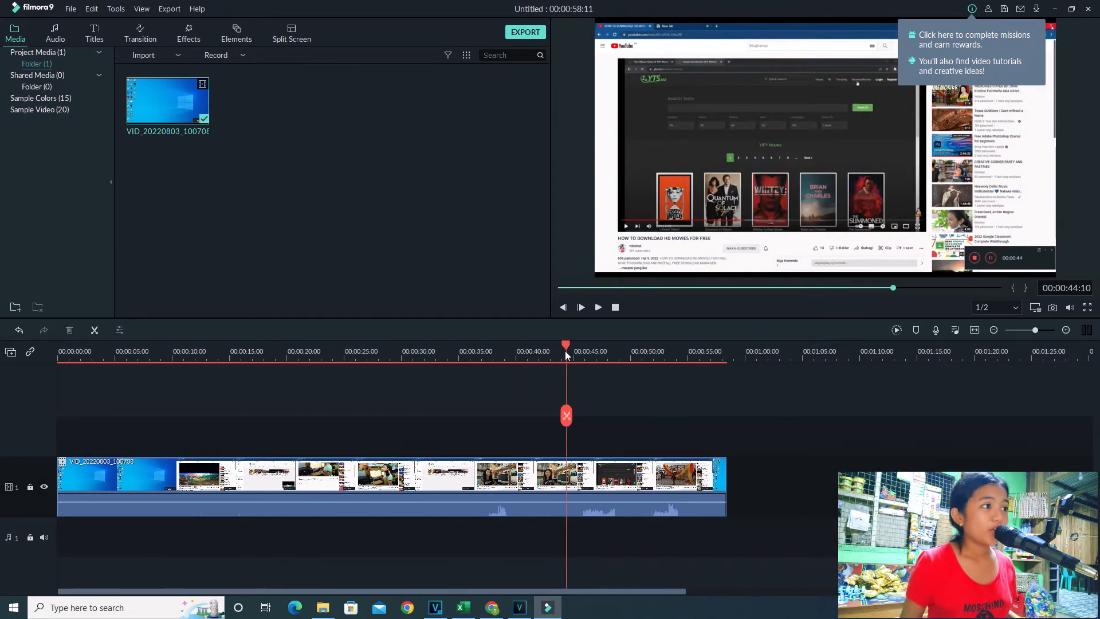
click(504, 345)
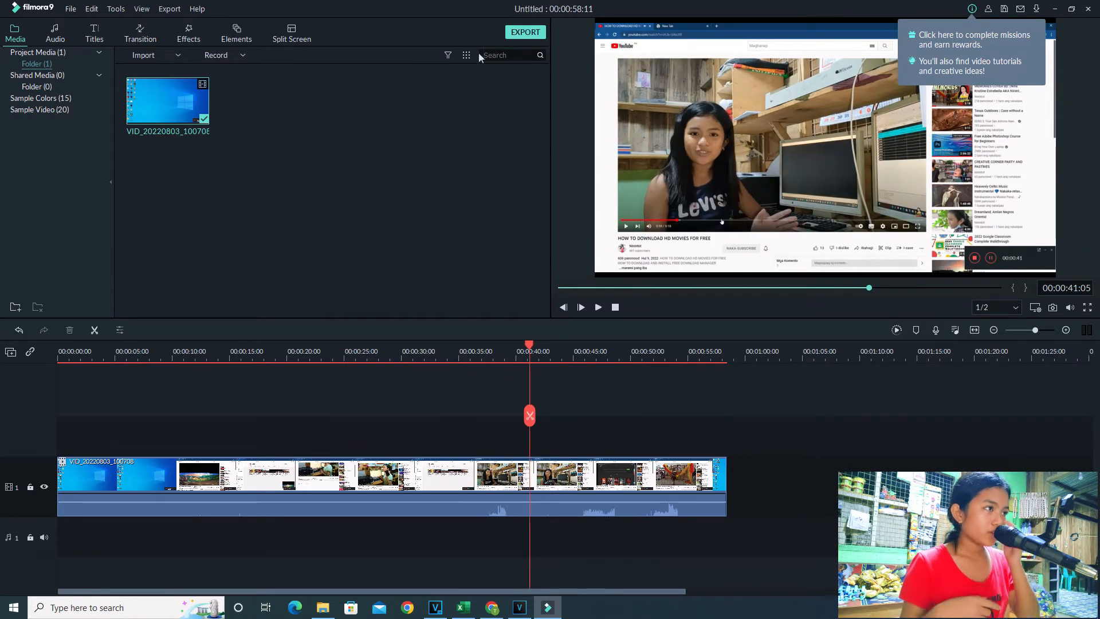
click(525, 32)
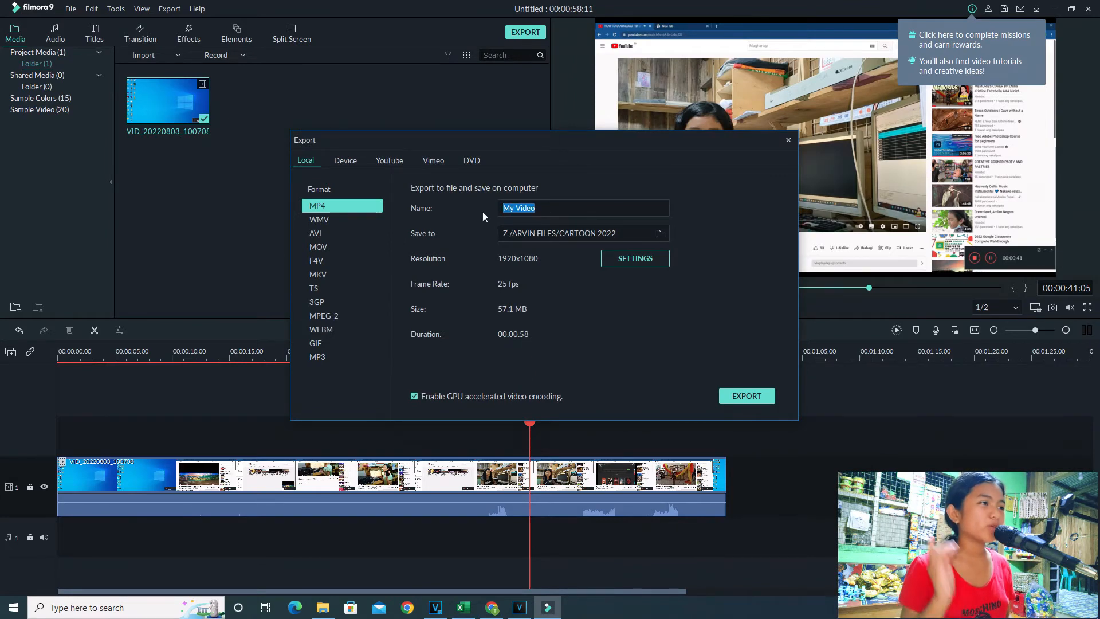
- Name the export 'screen record' and set the Videos folder as its save location
text(screen record)
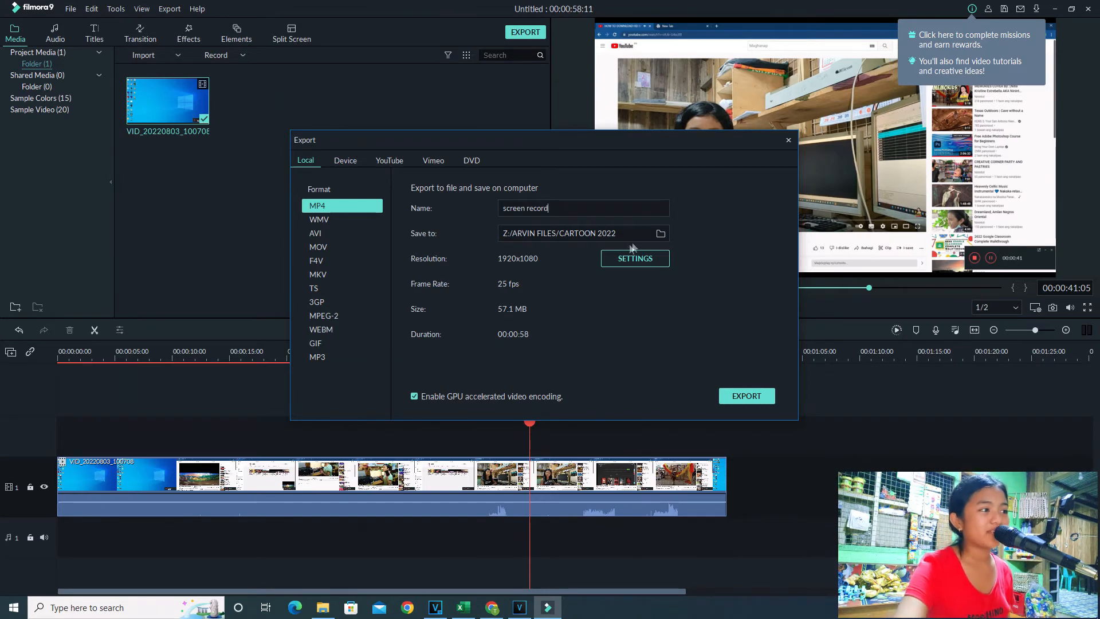
click(660, 233)
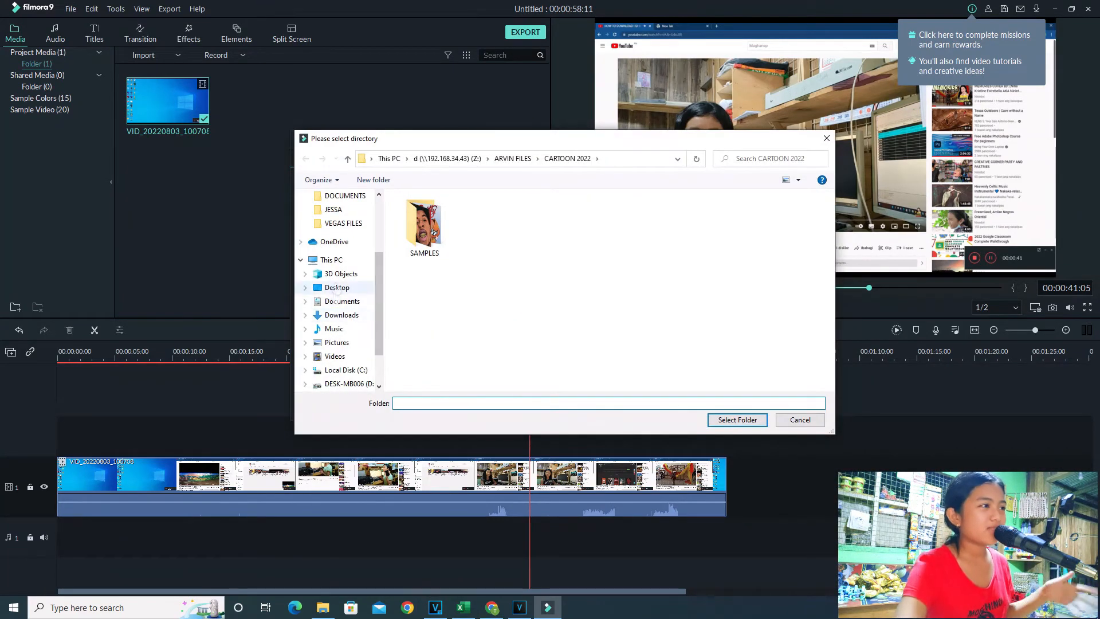
click(335, 355)
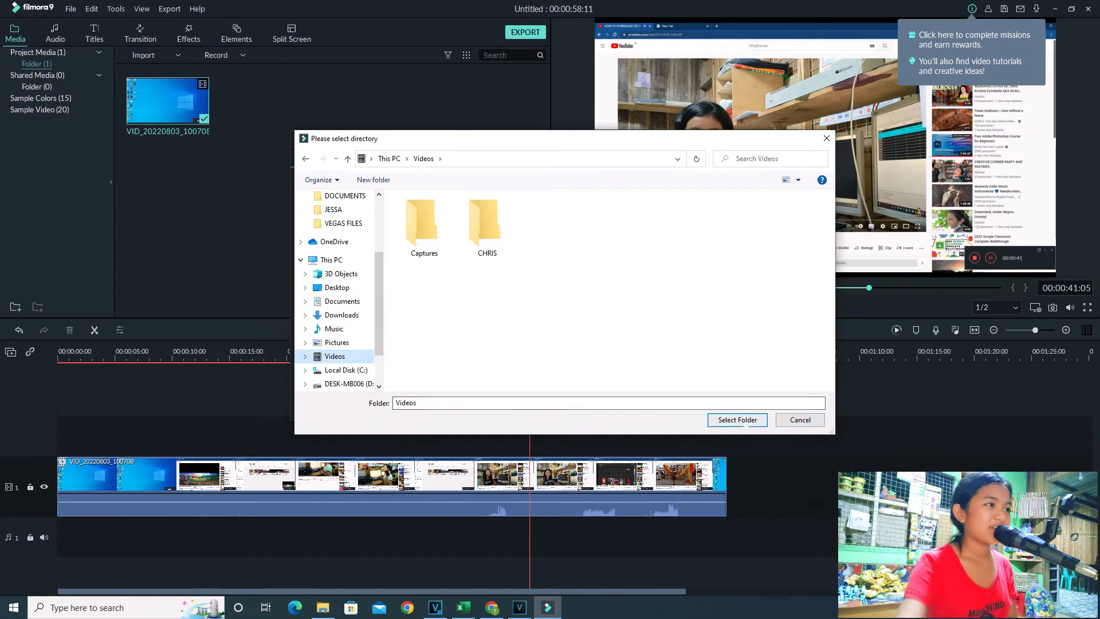
click(737, 419)
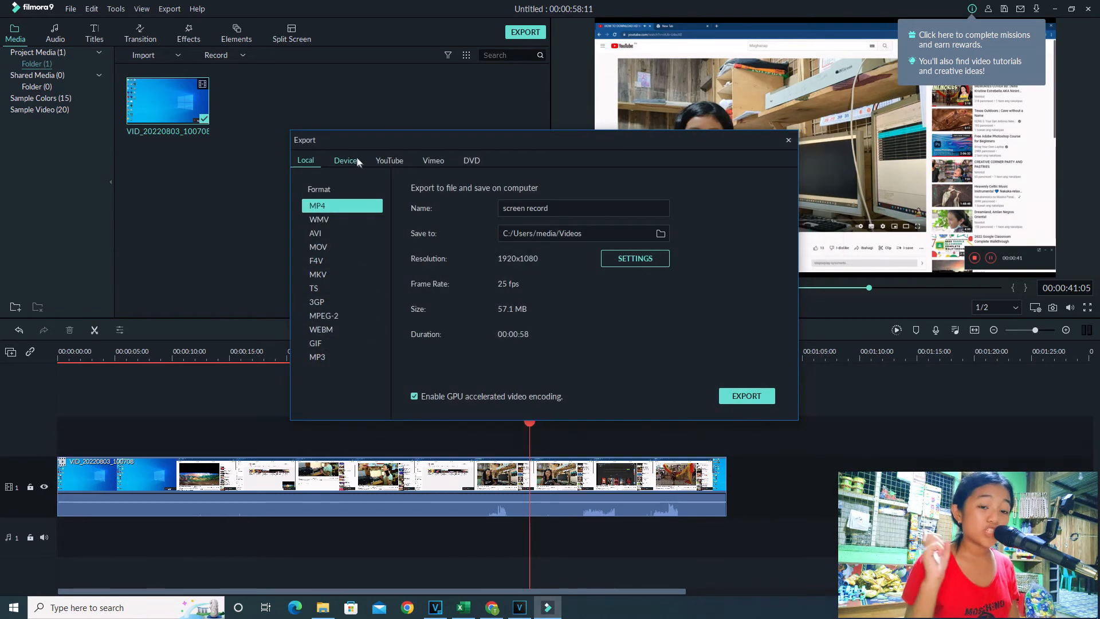
mouse_move(633, 258)
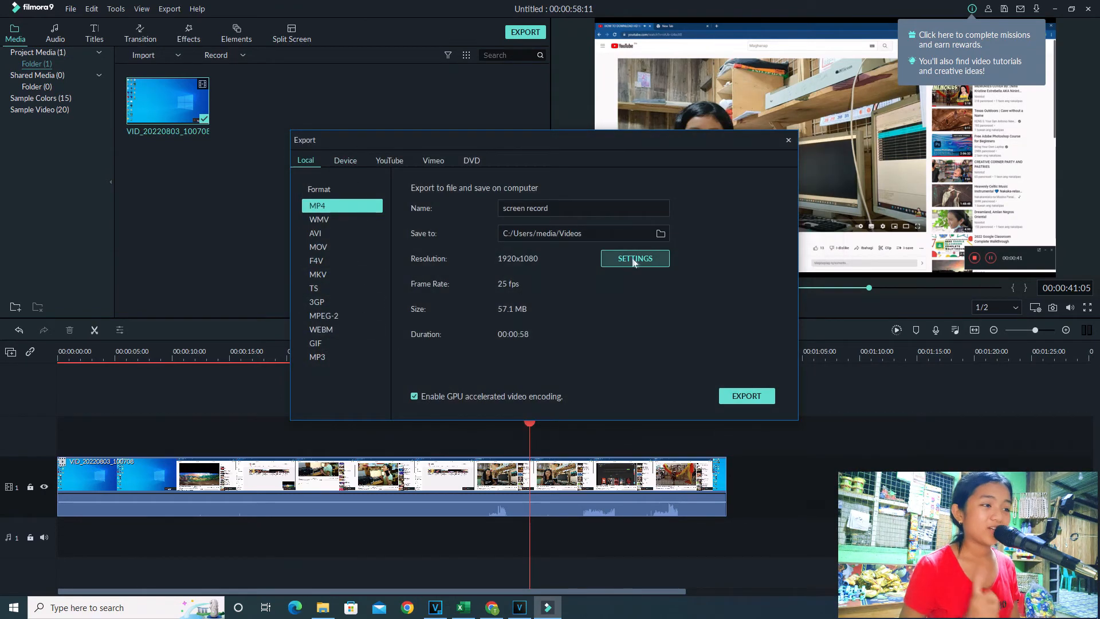
- Choose Best encoding quality and export the MP4
click(633, 258)
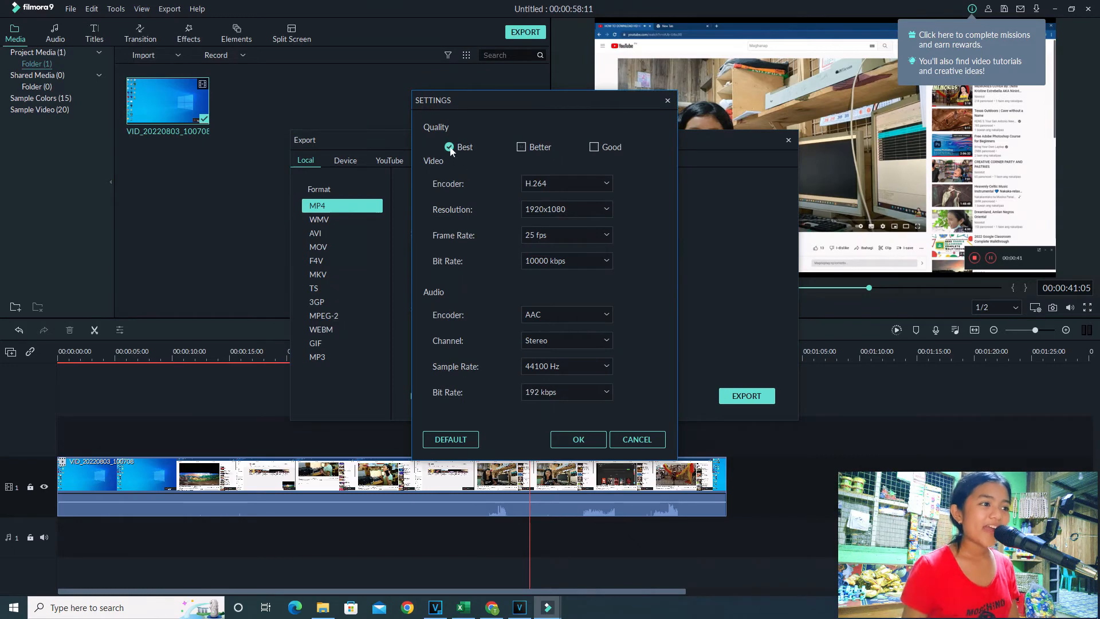
click(578, 439)
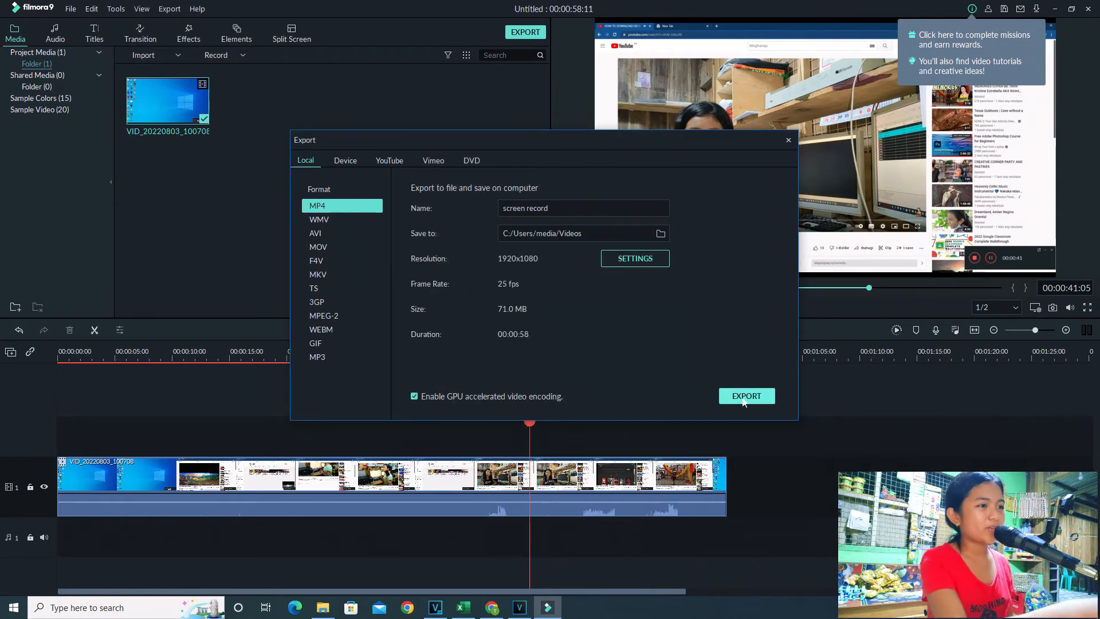
click(745, 395)
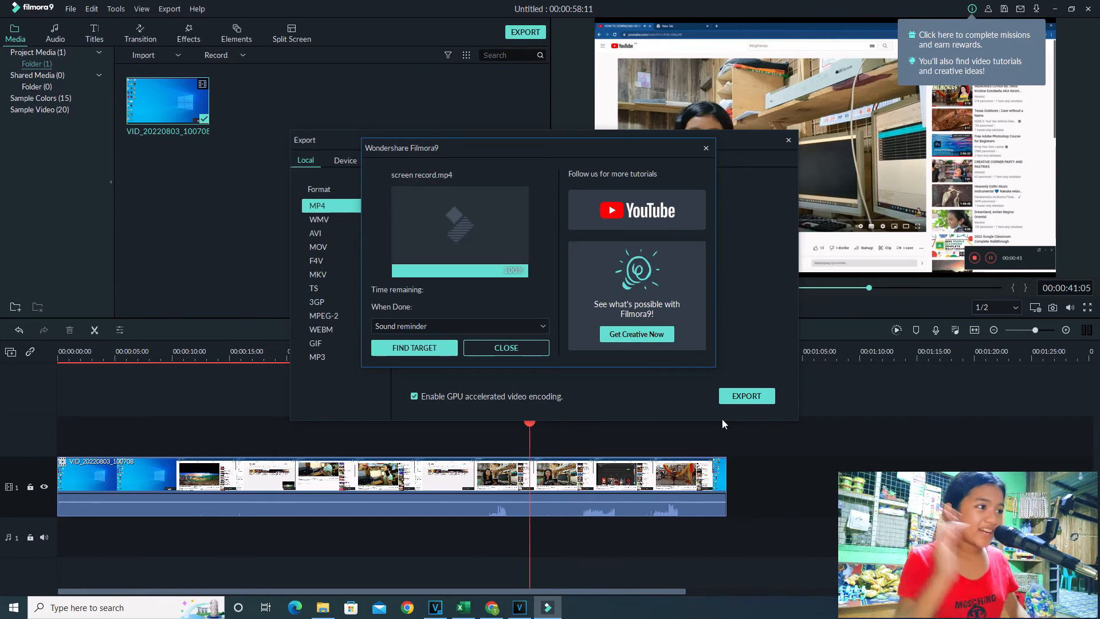
mouse_move(417, 354)
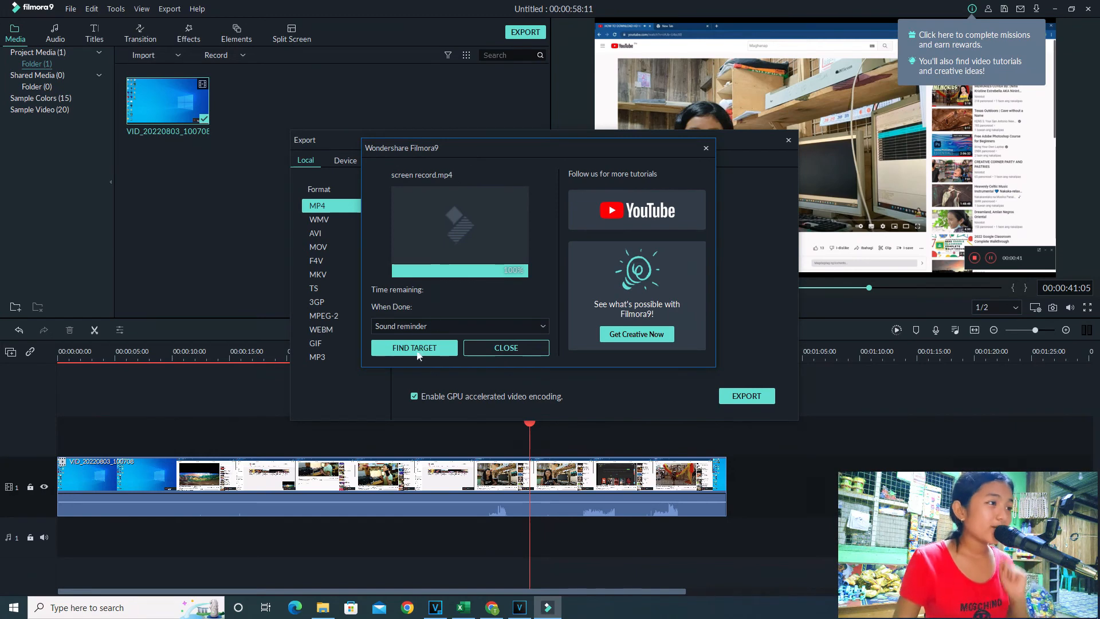
- Use Find Target to reveal screen record.mp4 in the Videos folder
click(413, 347)
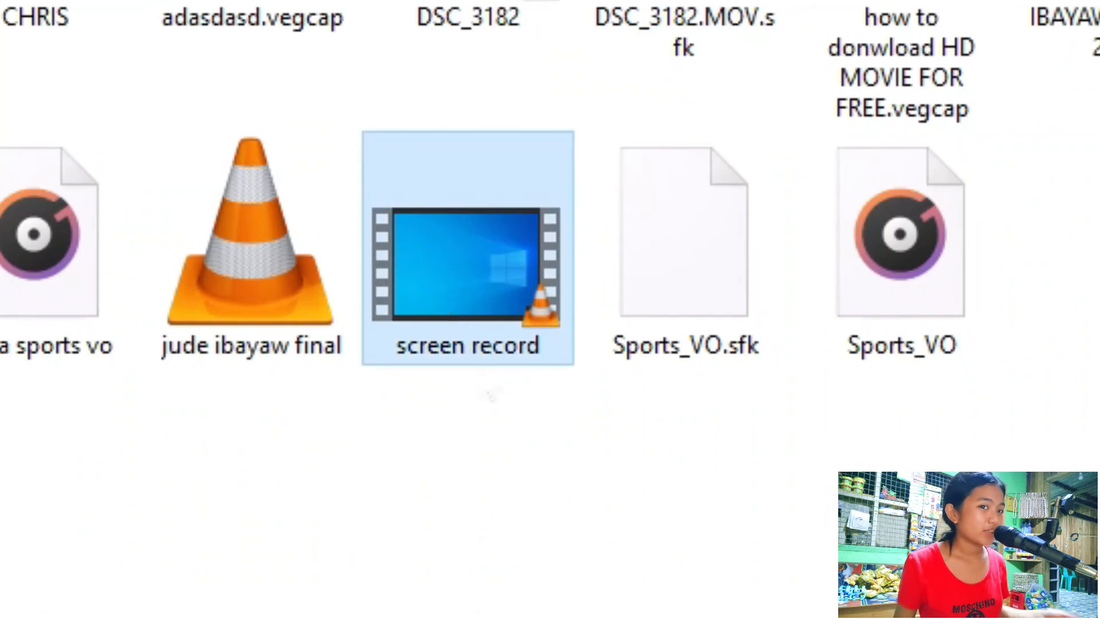
- Play the exported screen record.mp4 in VLC
double_click(466, 252)
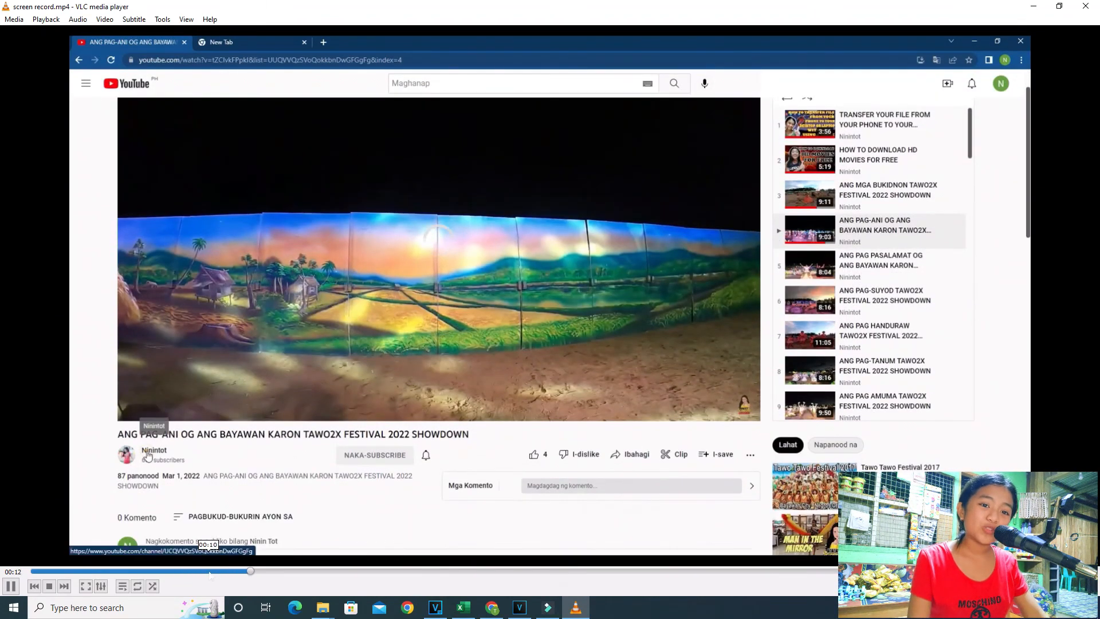
- Maximize the VLC window while 'screen record.mp4' plays to about 20 seconds
click(154, 449)
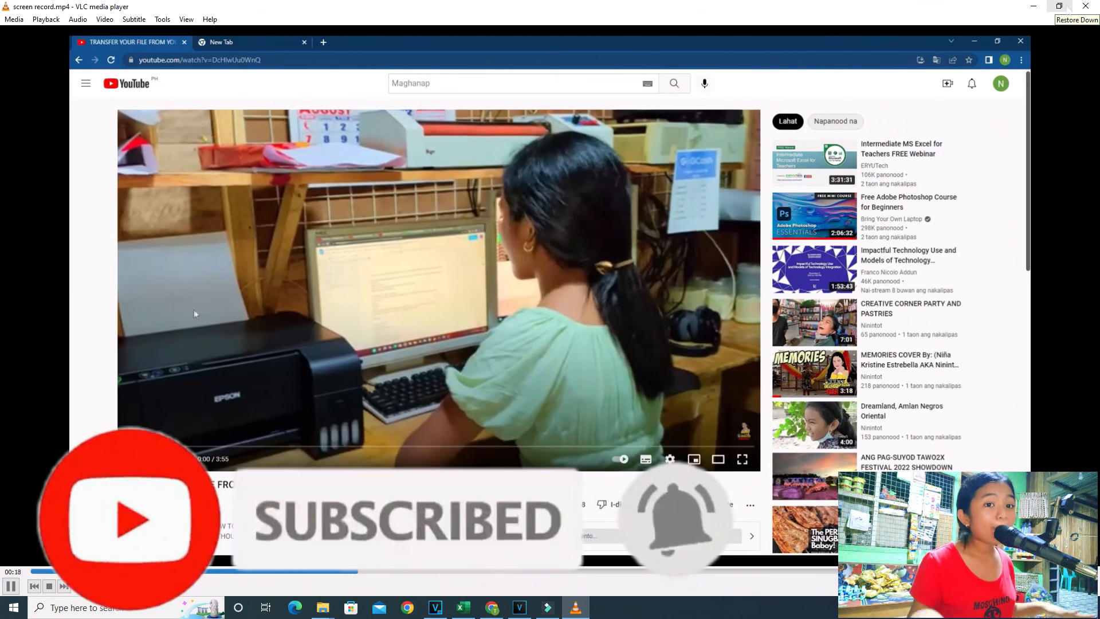
scroll(down, 3)
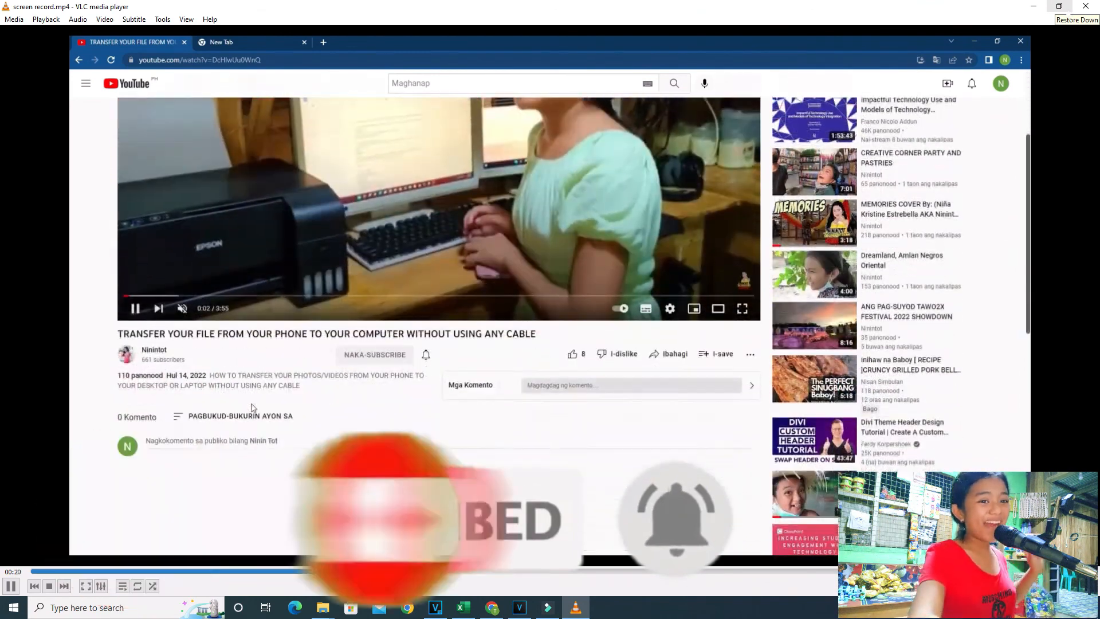